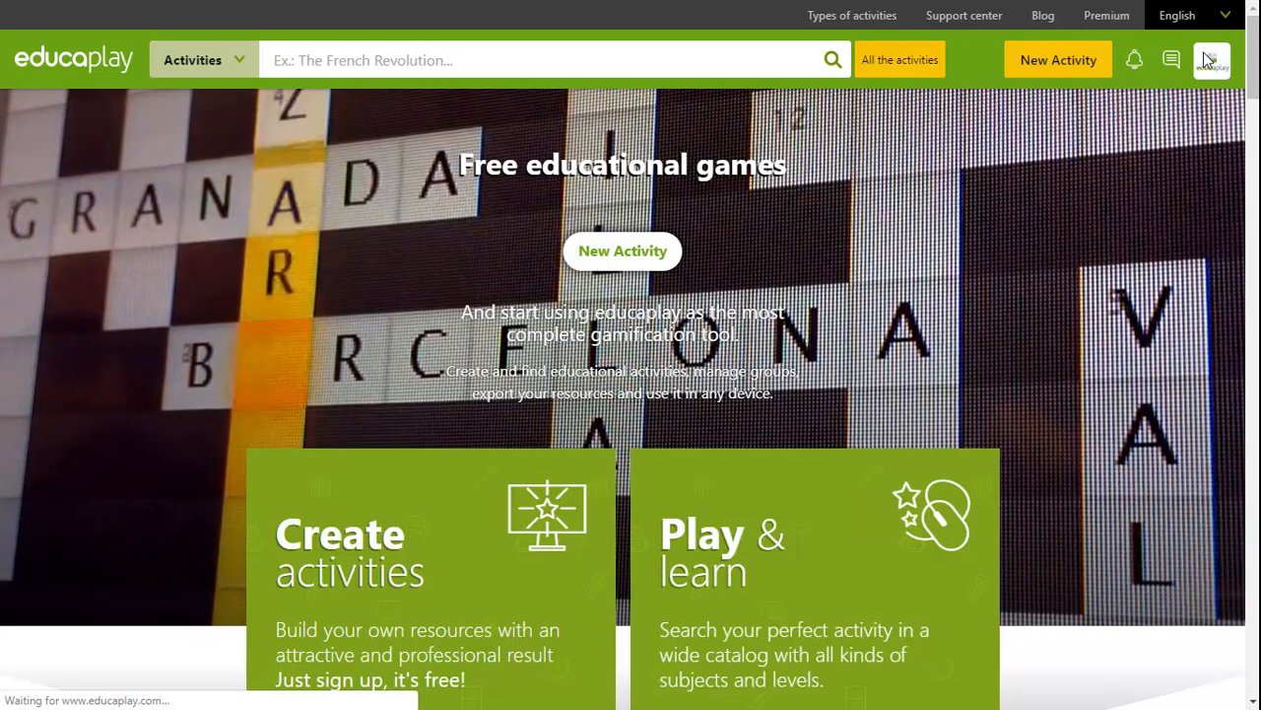
Open the My activities dashboard from the profile avatar, listing published activities.
click(1212, 59)
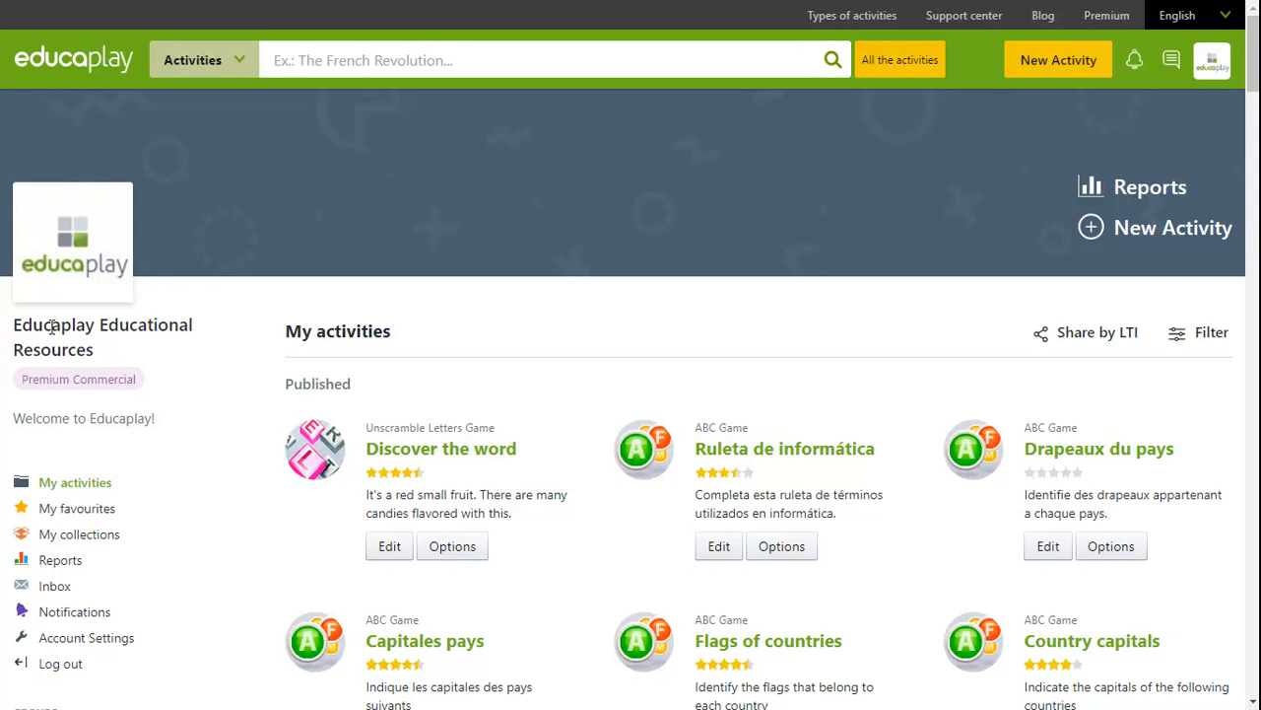
mouse_move(155, 420)
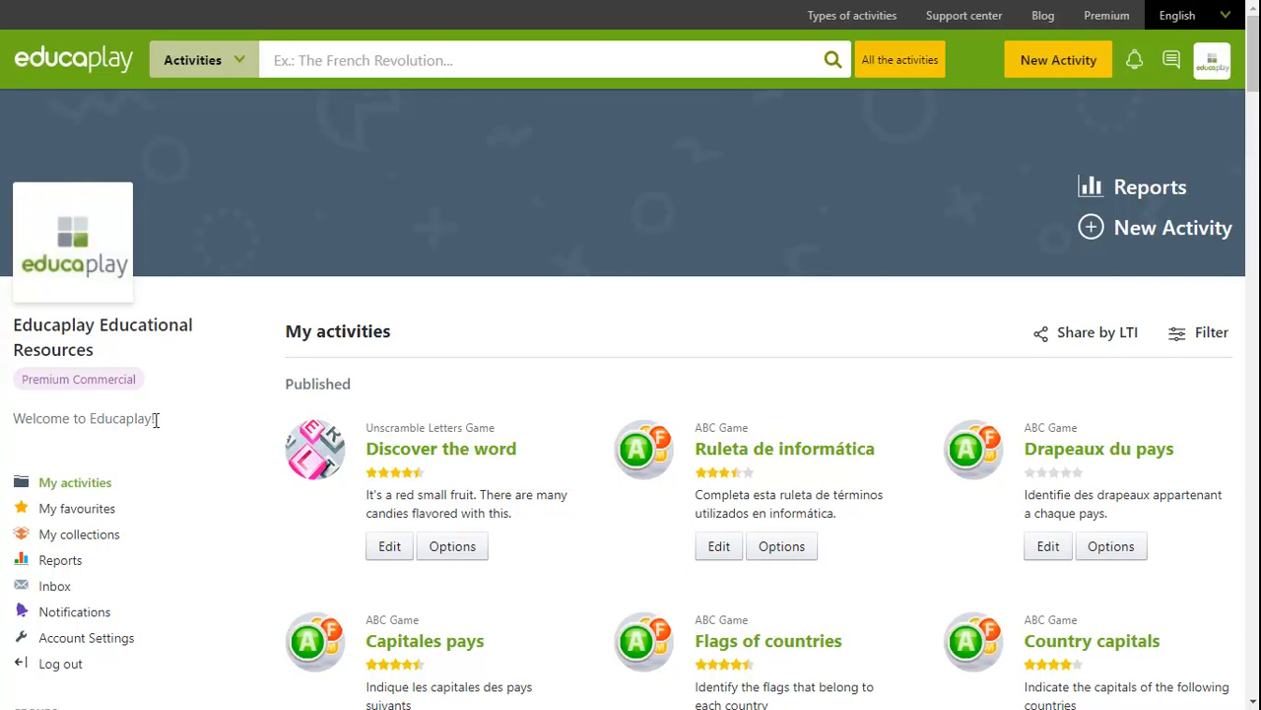
scroll(down, 3)
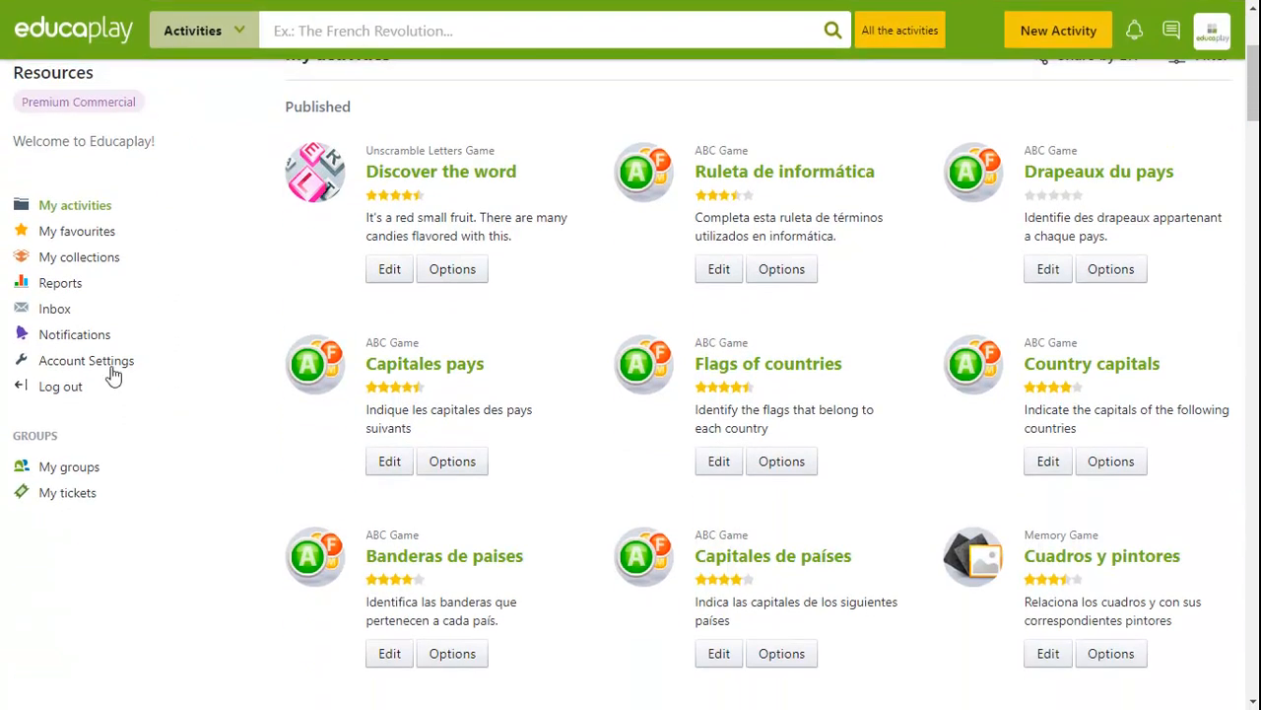
mouse_move(87, 361)
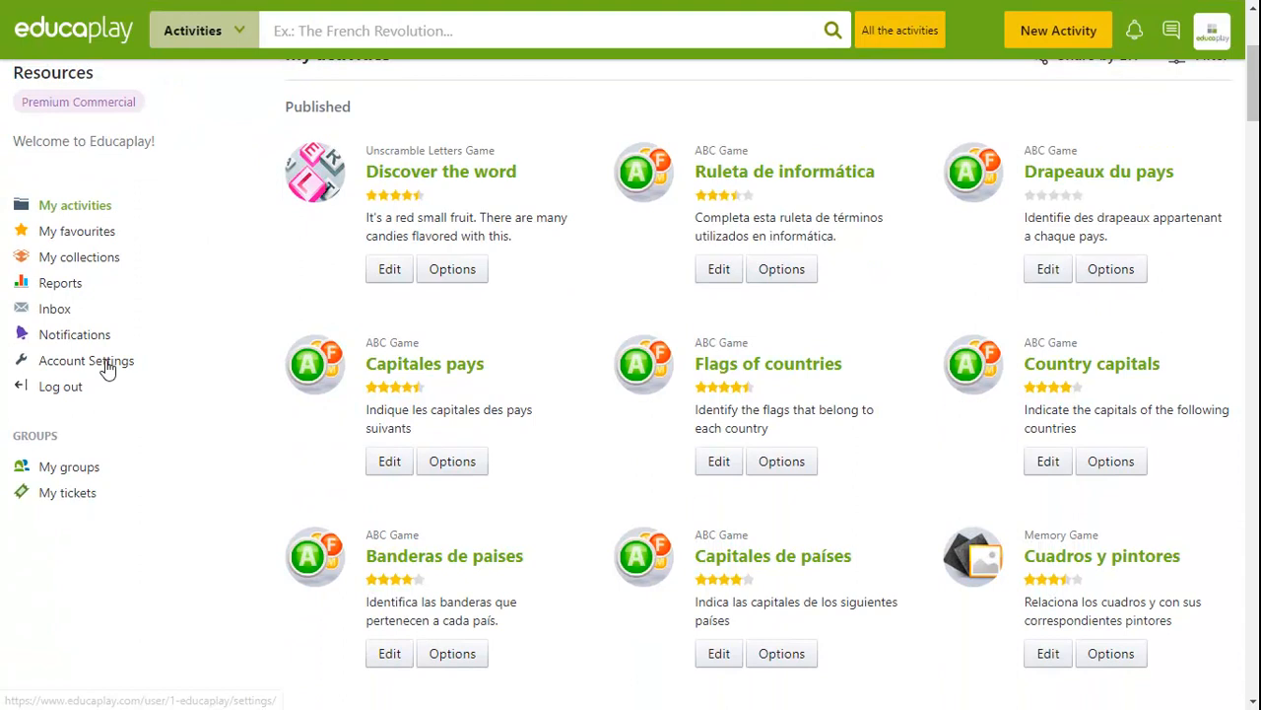
Open Account Settings from the sidebar and review the general data form.
click(86, 359)
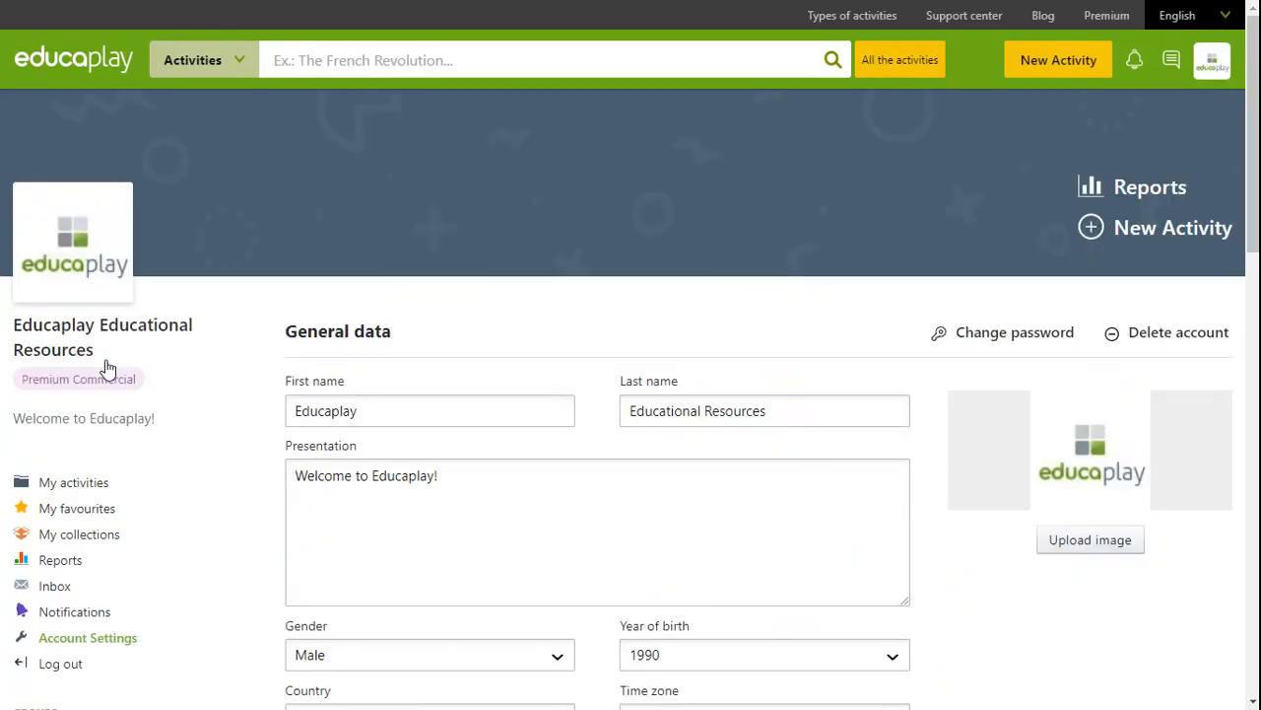
mouse_move(327, 382)
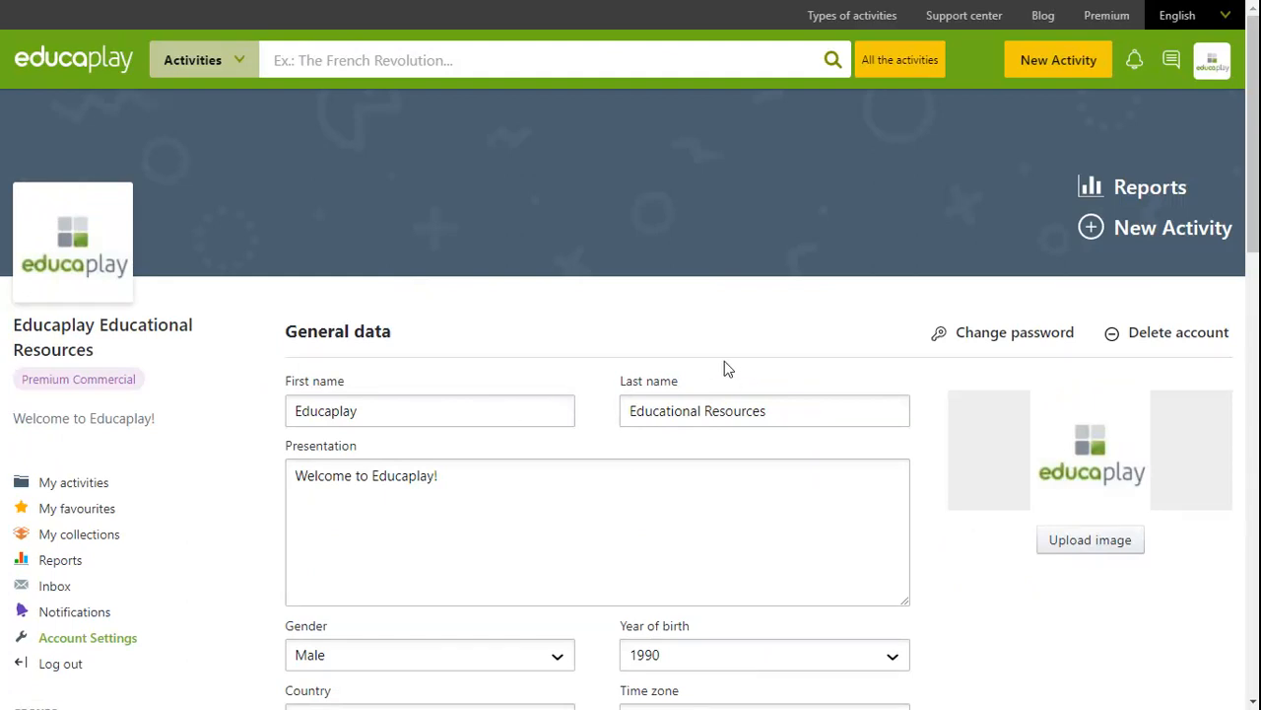
mouse_move(592, 408)
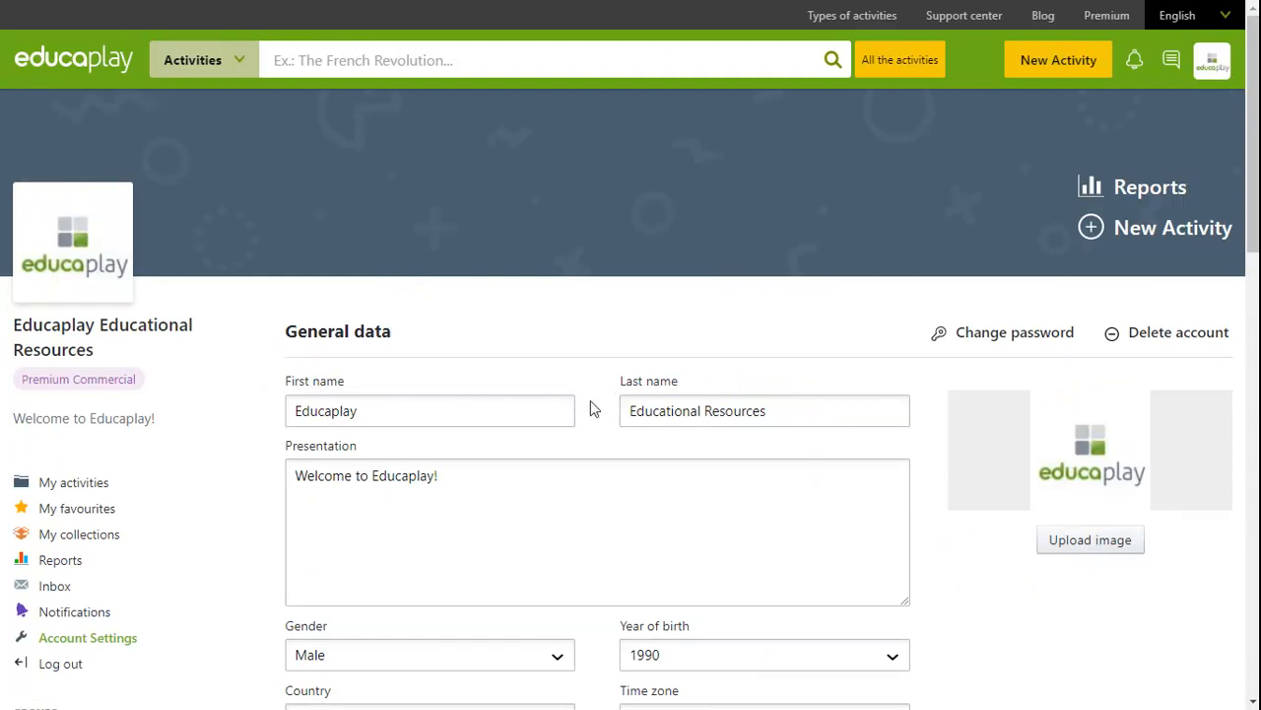
mouse_move(378, 446)
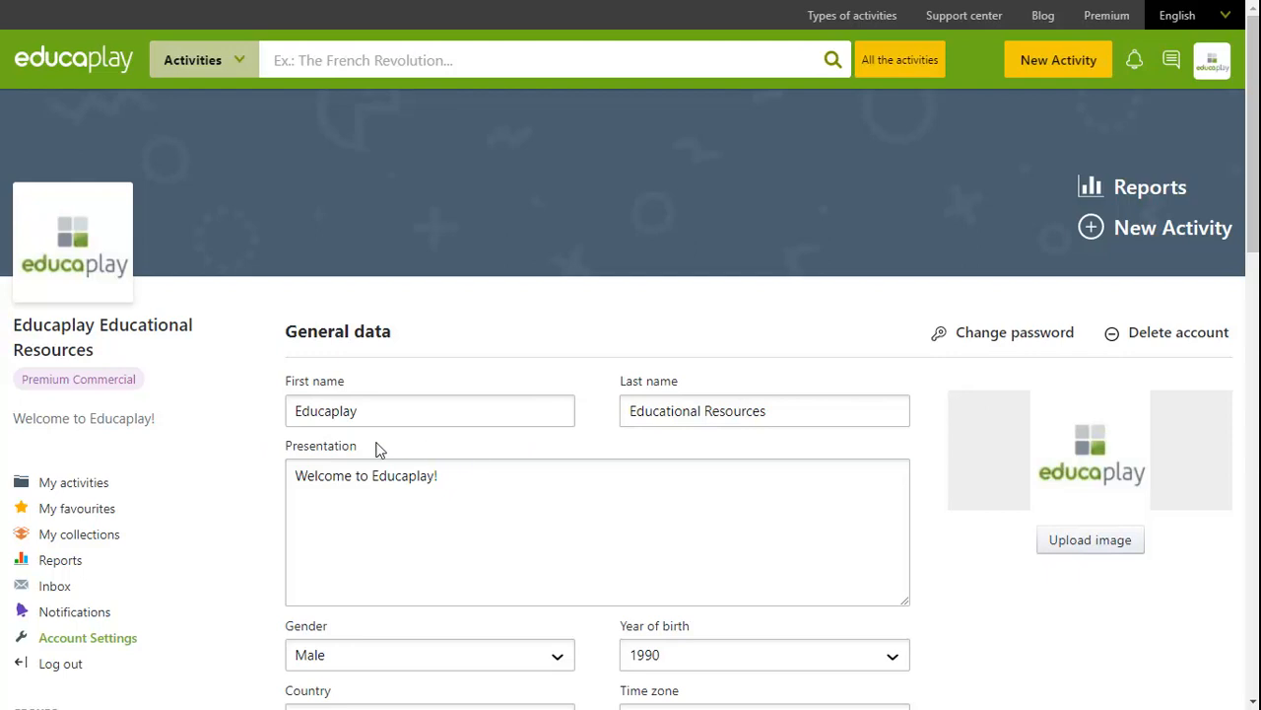
scroll(down, 3)
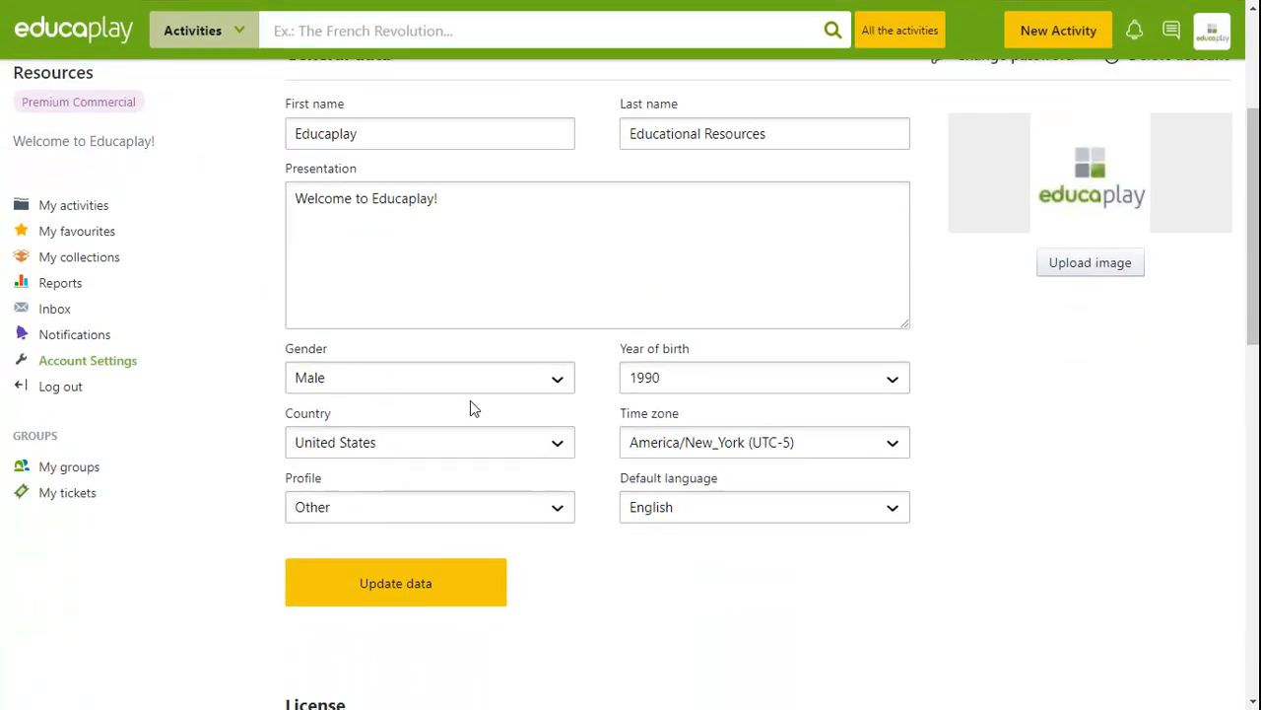
mouse_move(621, 384)
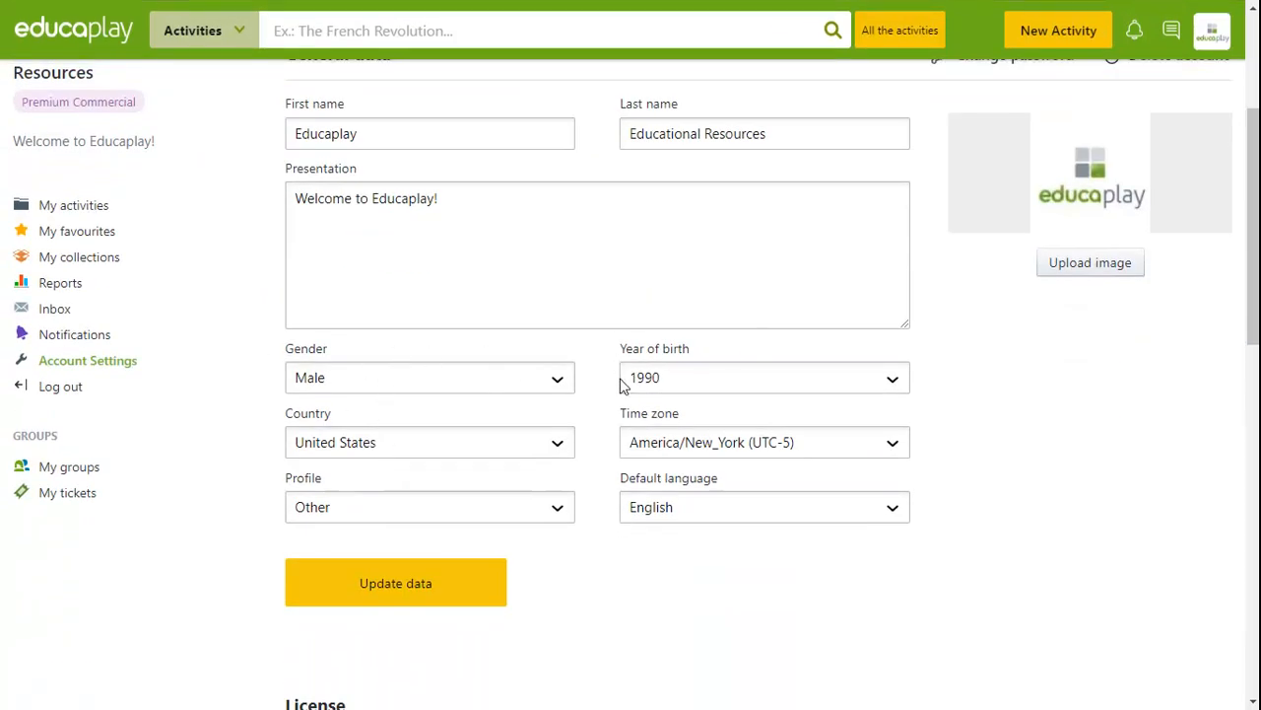
mouse_move(425, 442)
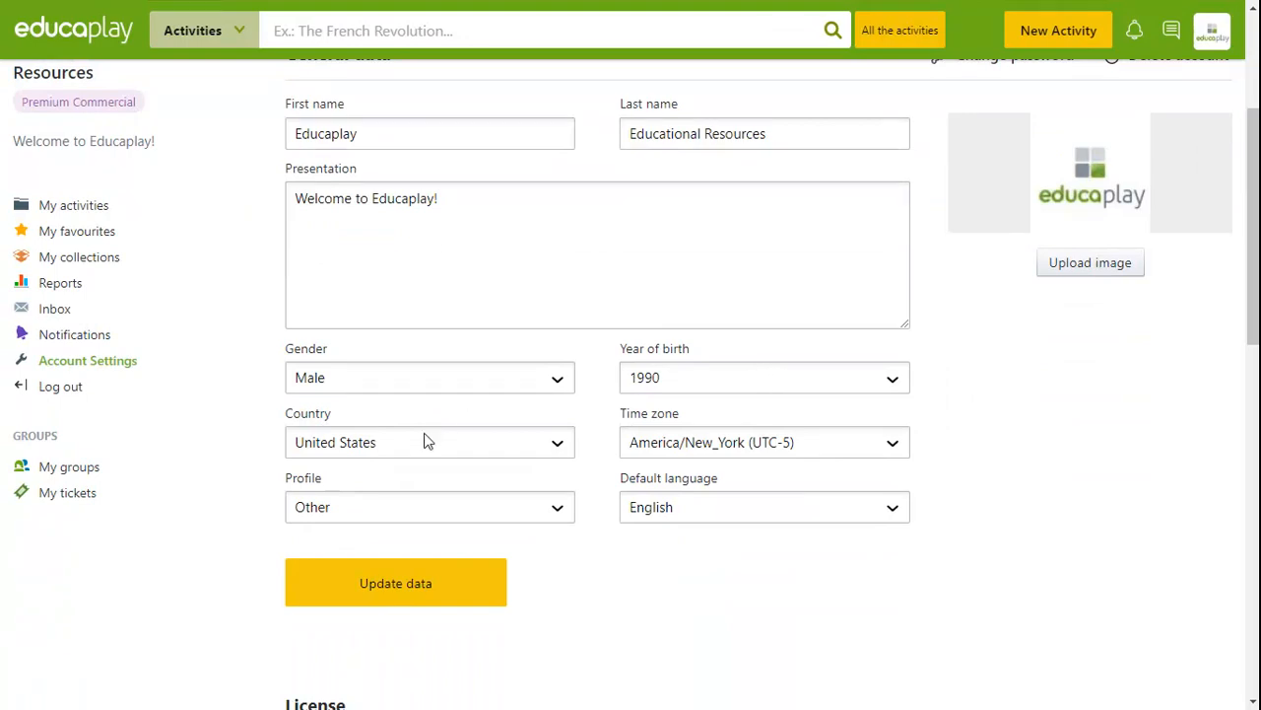
mouse_move(756, 446)
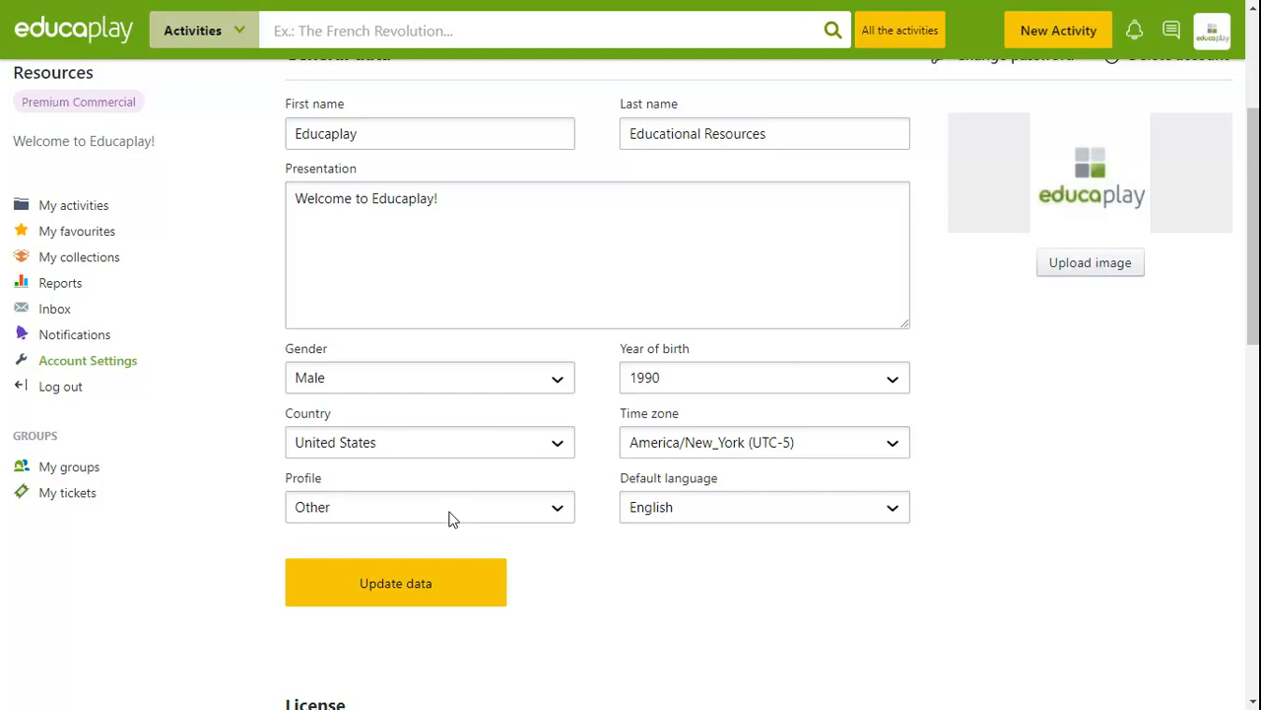
mouse_move(678, 506)
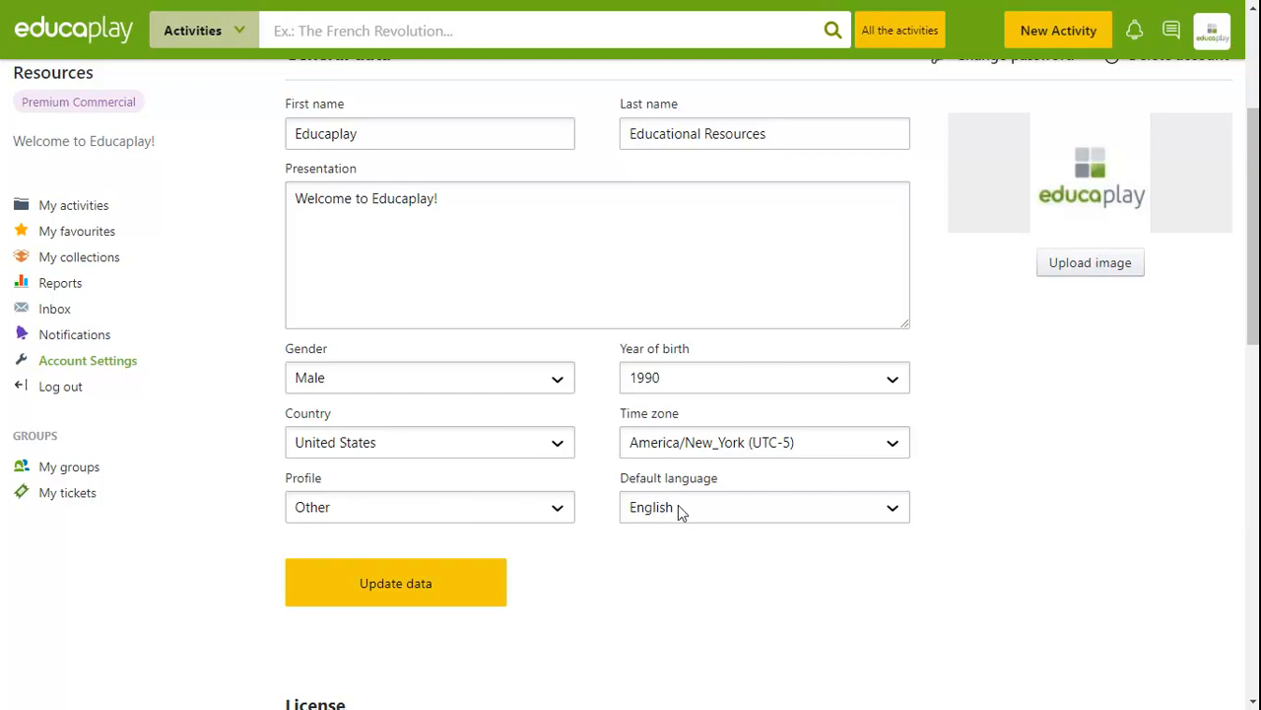
mouse_move(777, 587)
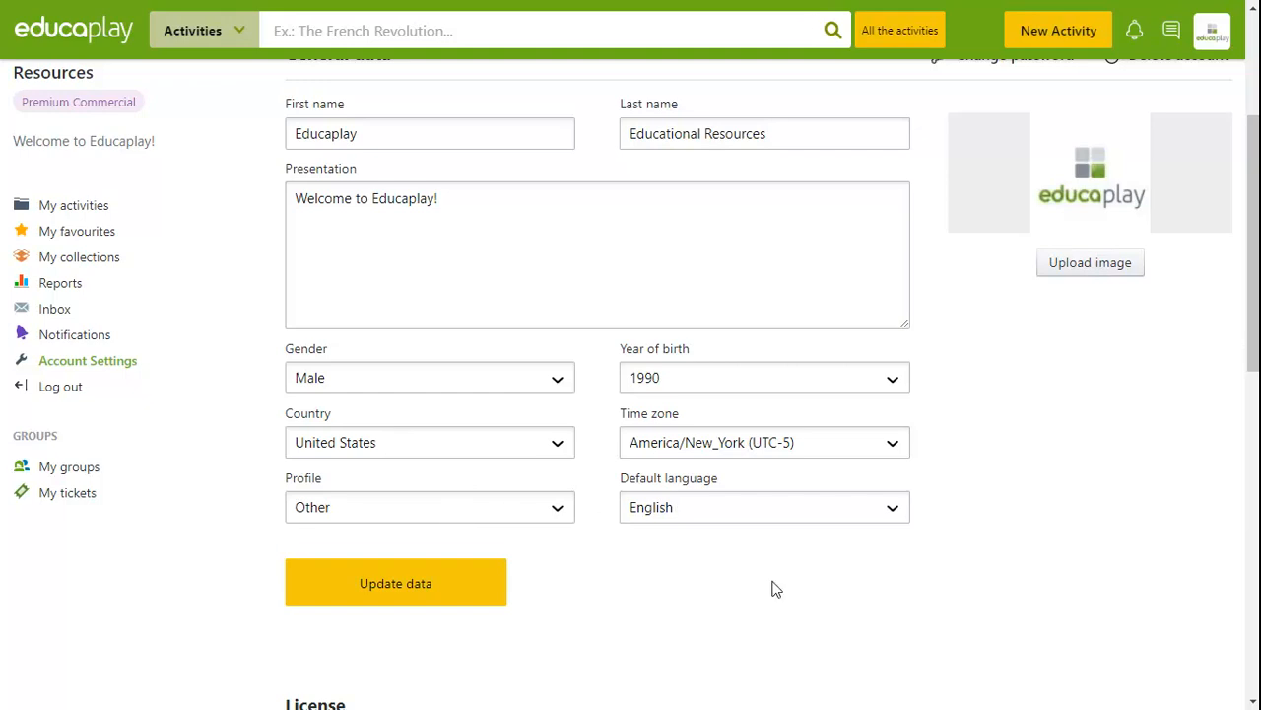
mouse_move(1090, 262)
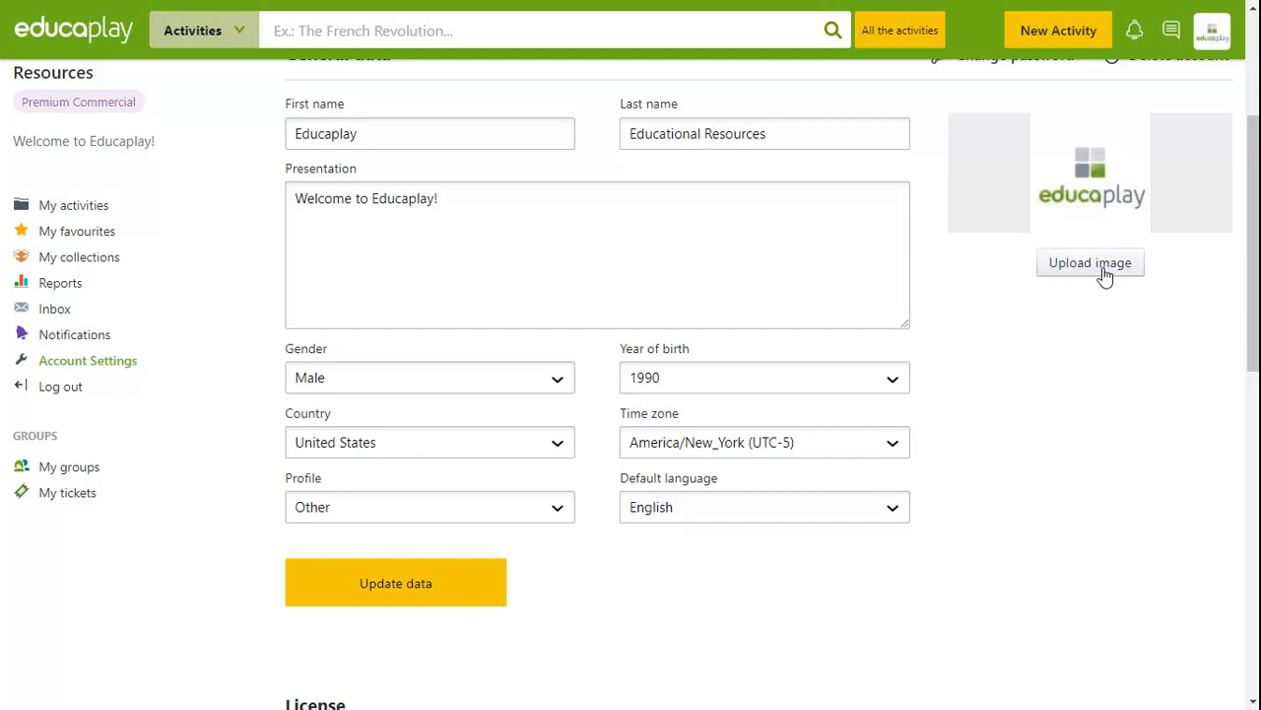
Scroll to the License section showing the Premium Commercial 1-year plan and Invoices.
scroll(down, 3)
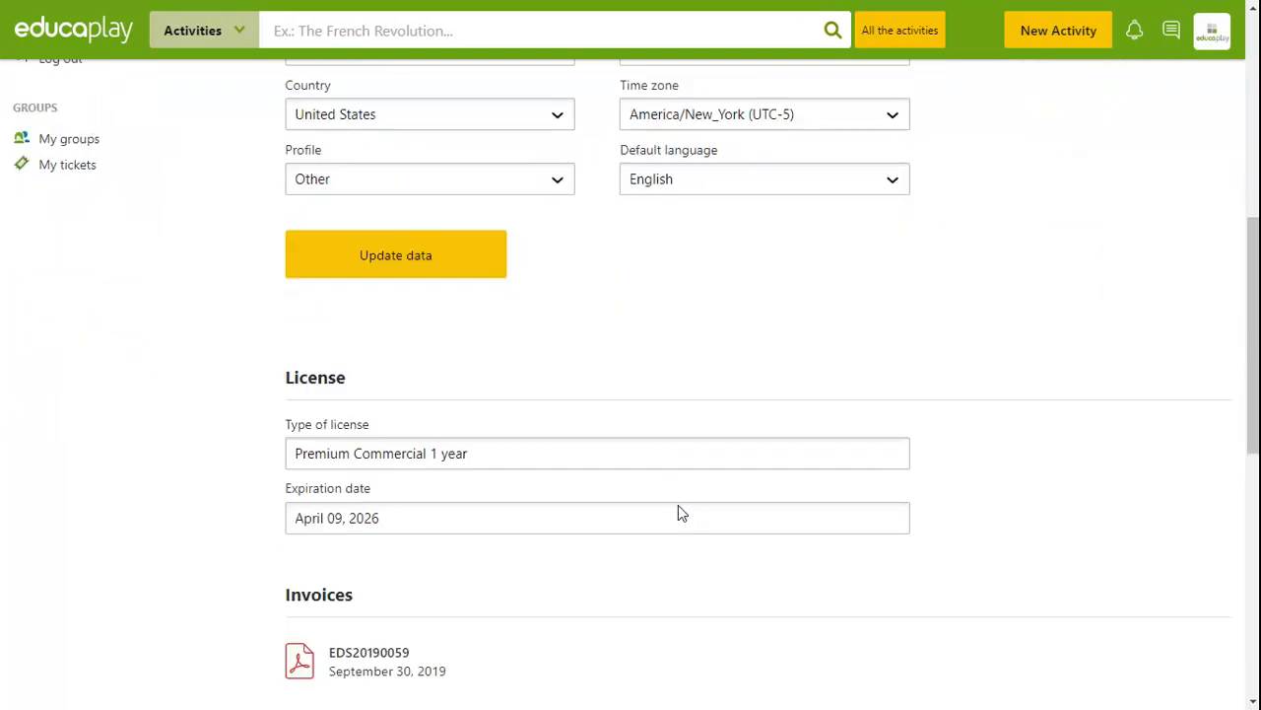
scroll(down, 3)
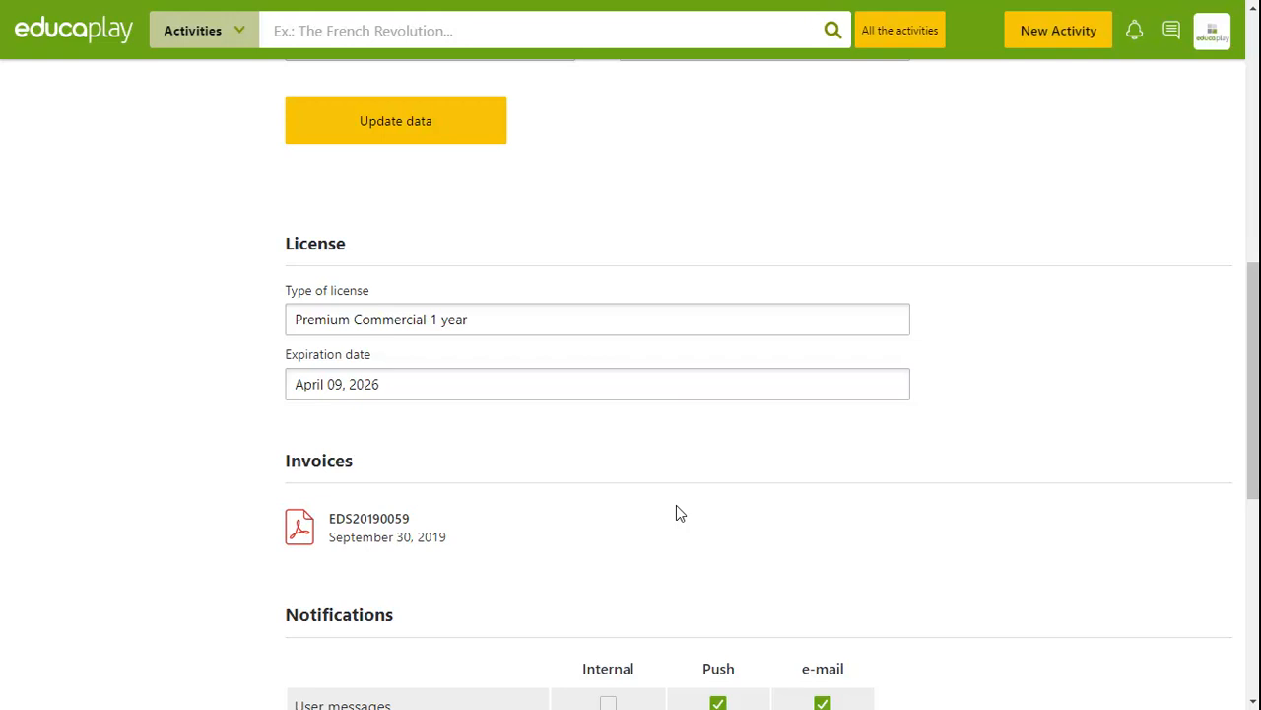
mouse_move(351, 453)
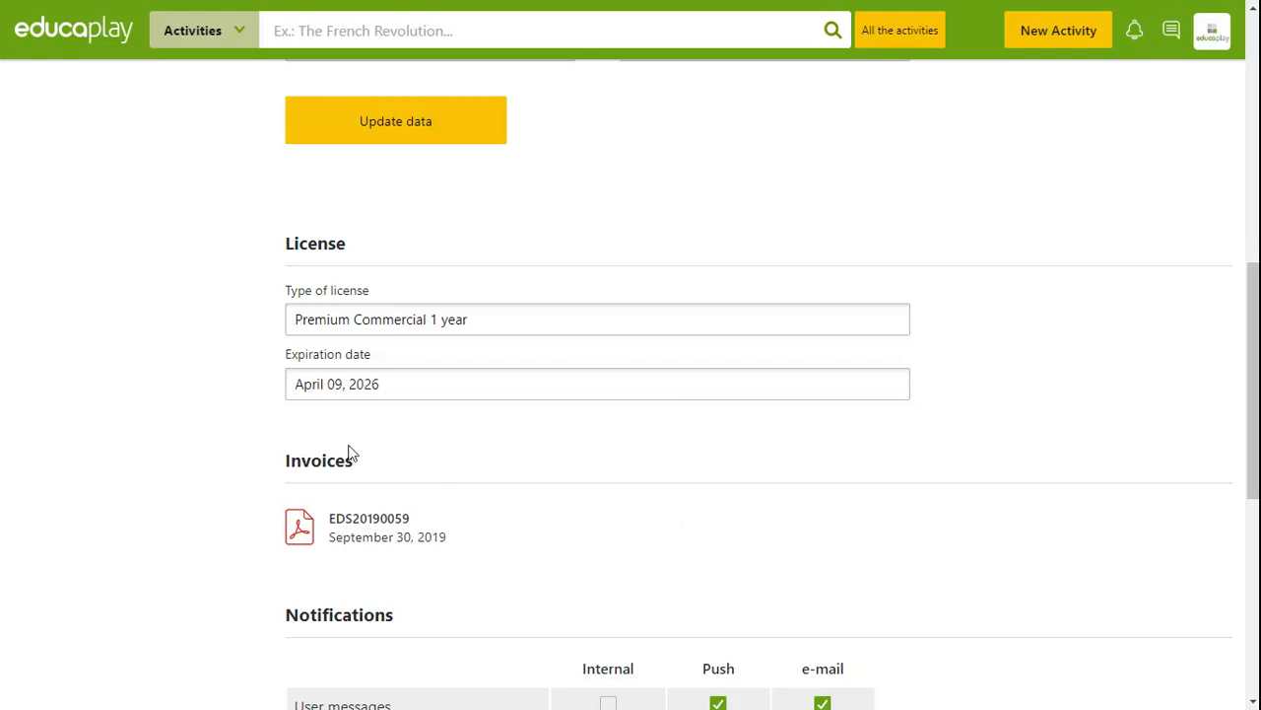
mouse_move(254, 450)
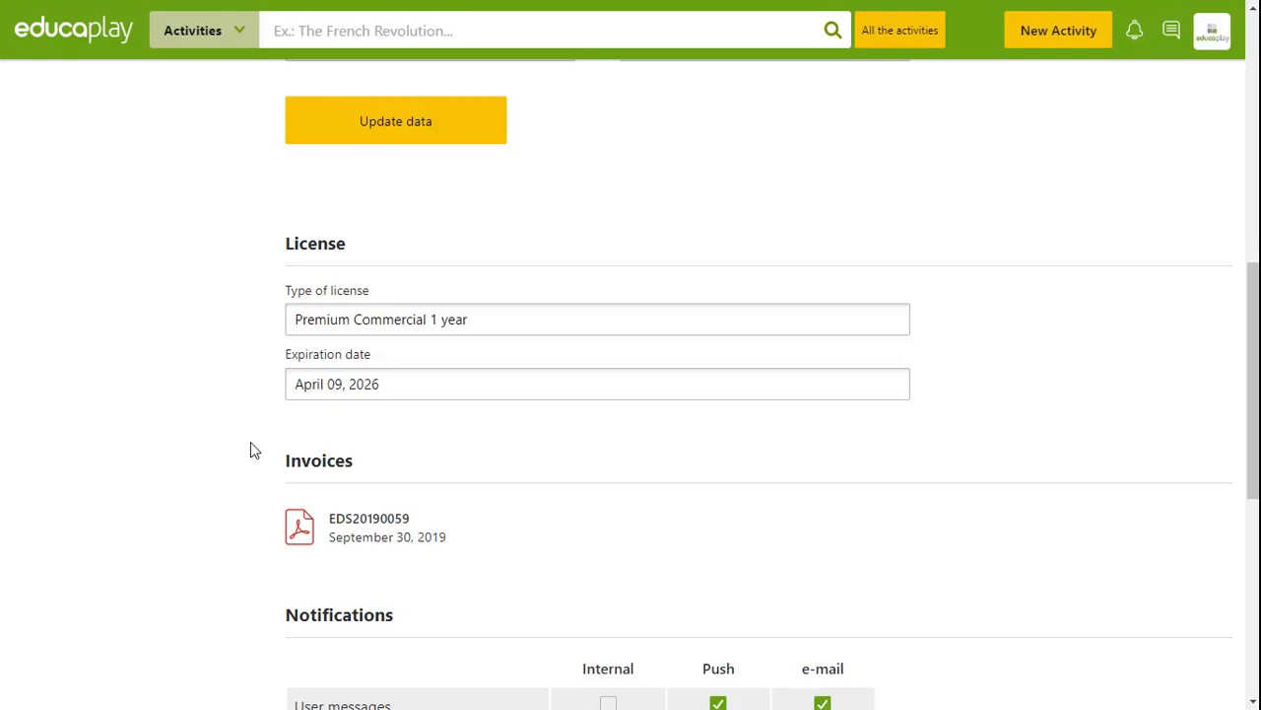
Switch off internal alerts in the Notifications settings and view the received notifications feed.
scroll(down, 3)
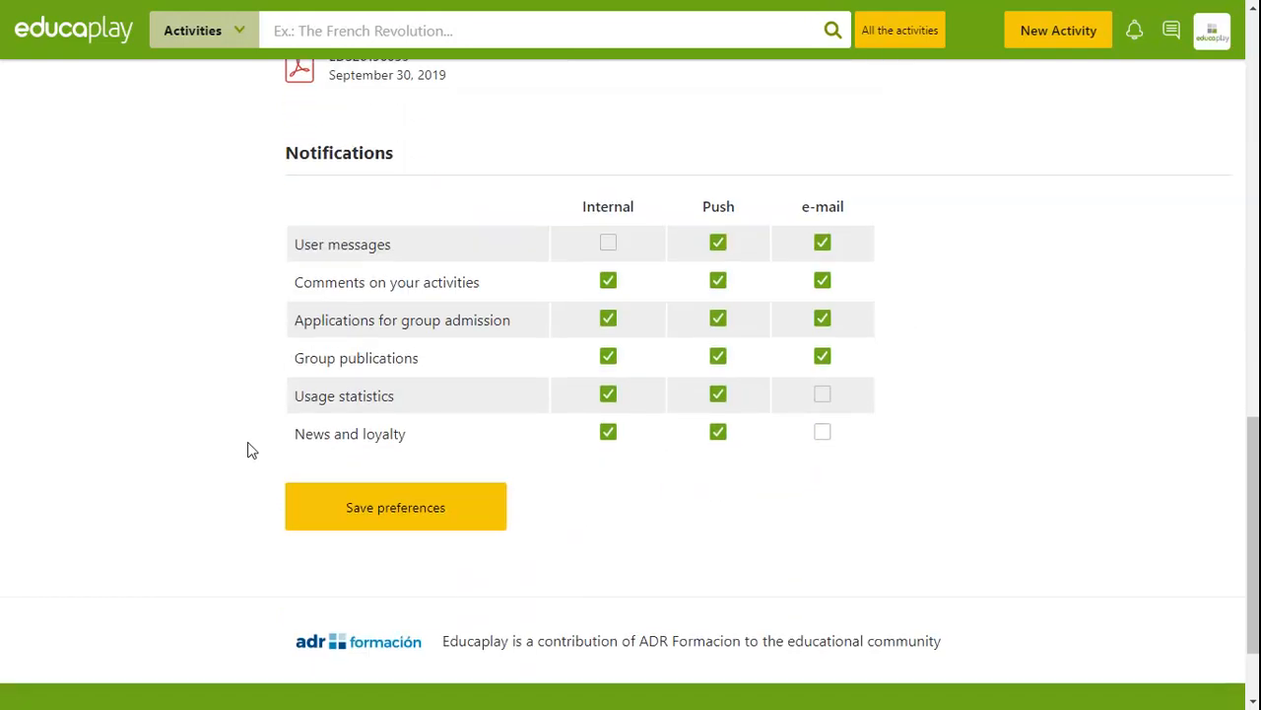
mouse_move(327, 268)
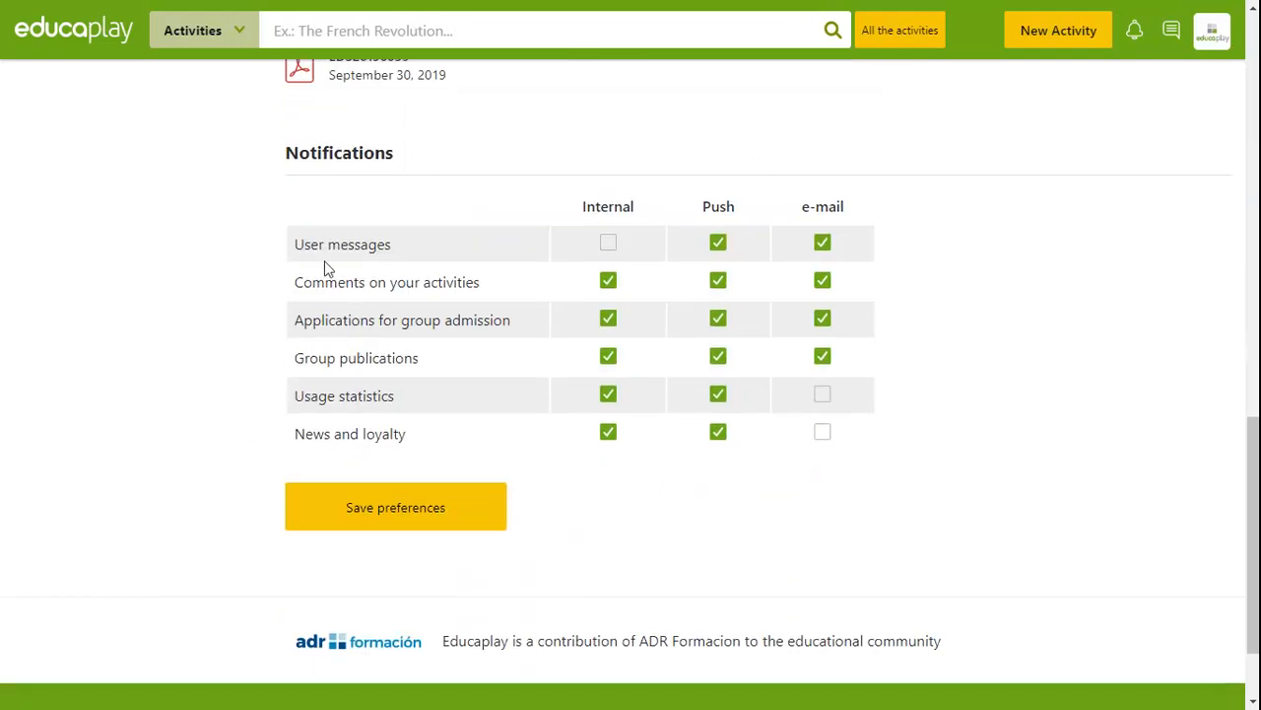
mouse_move(676, 165)
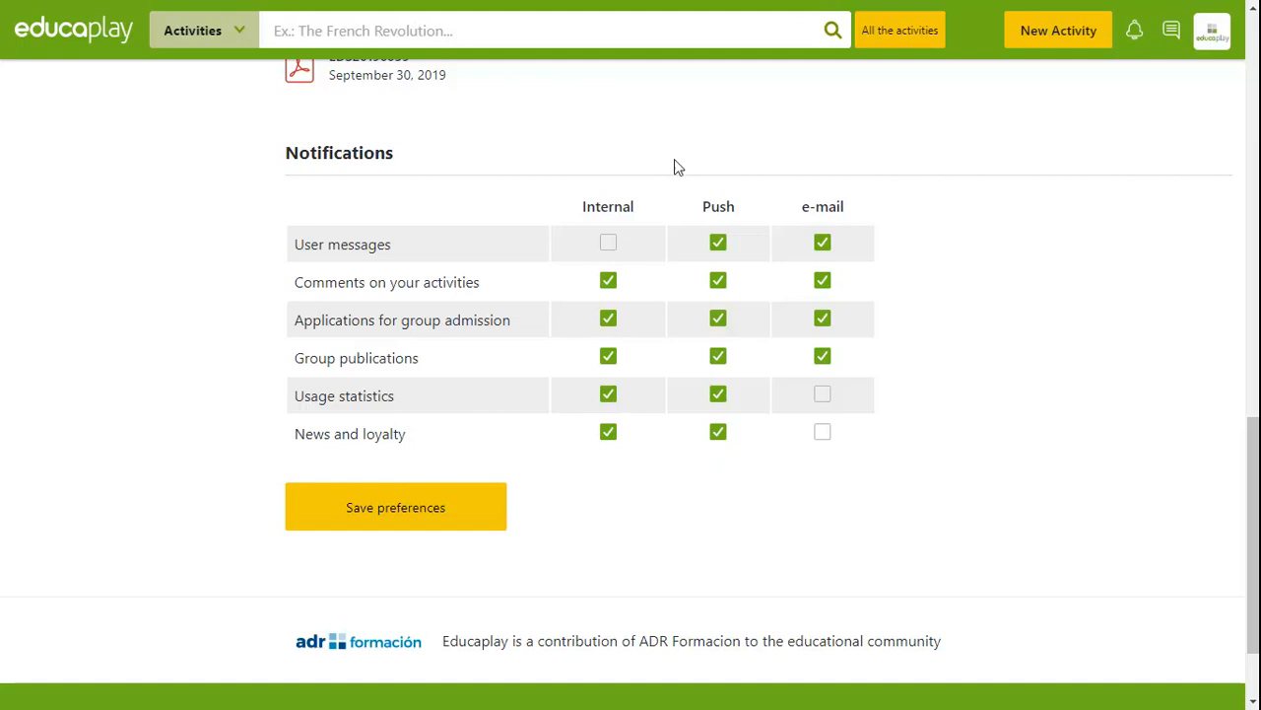
mouse_move(816, 176)
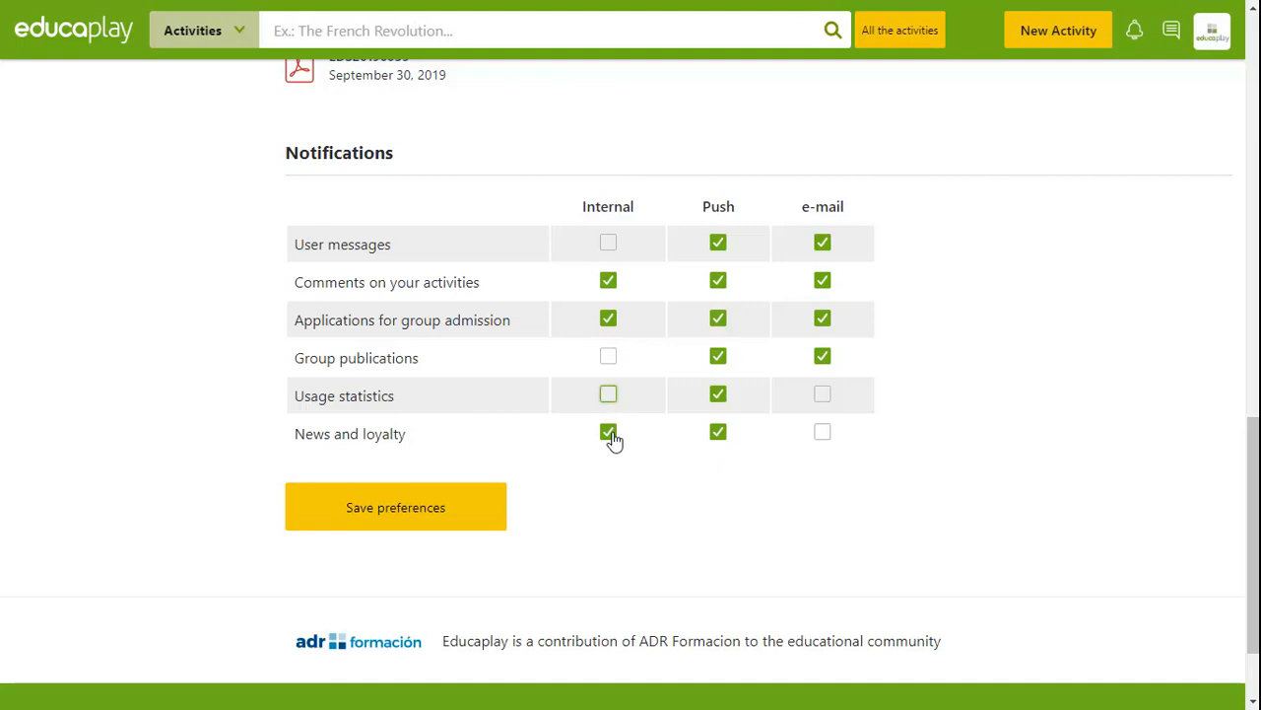
click(607, 432)
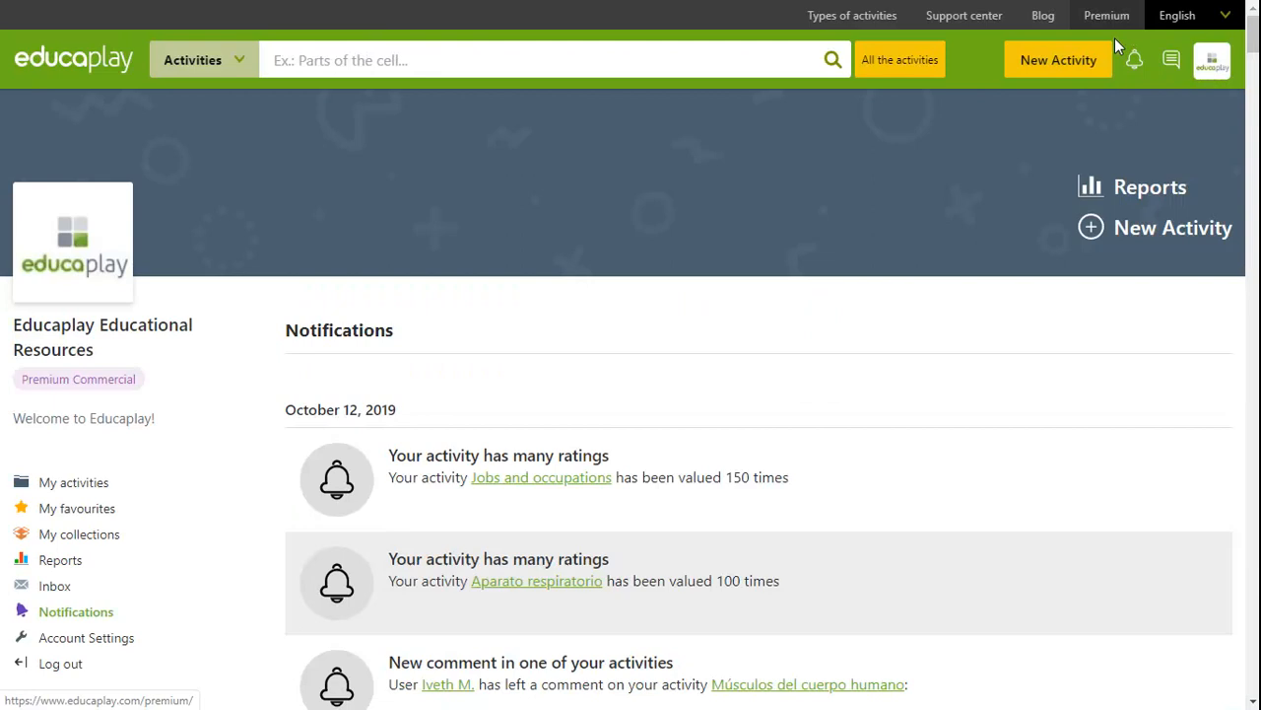
scroll(down, 3)
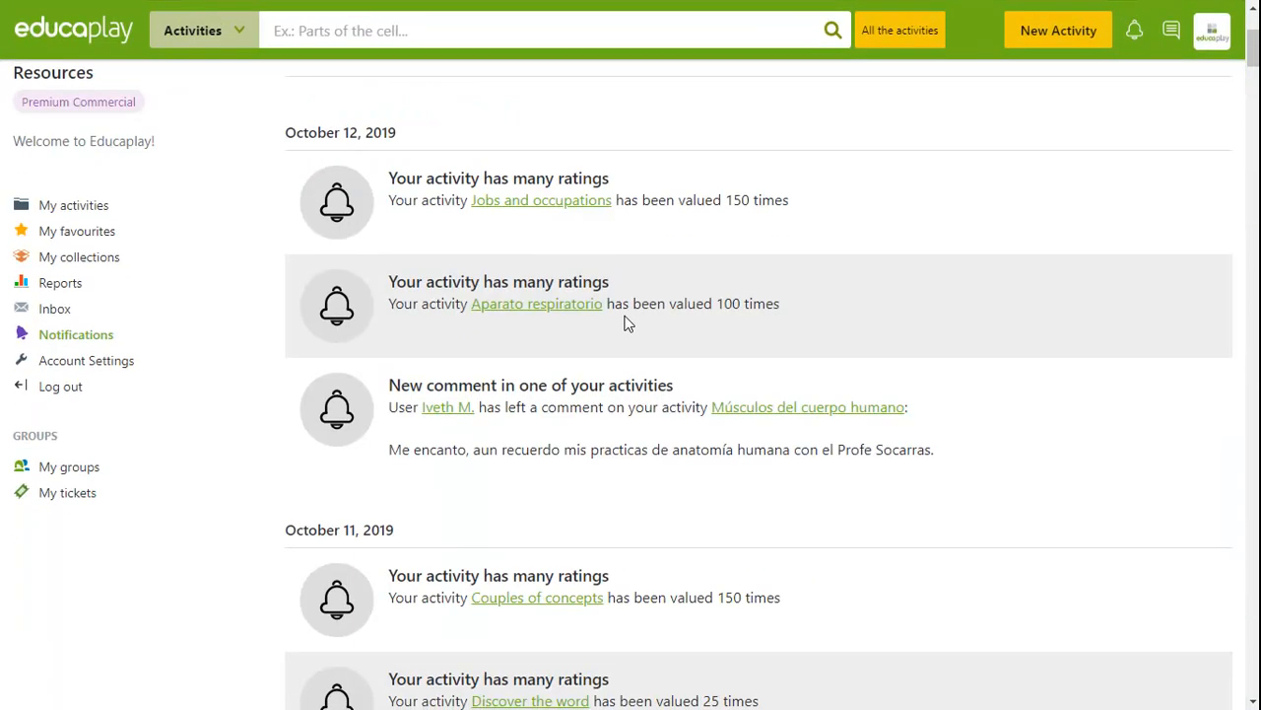
mouse_move(83, 365)
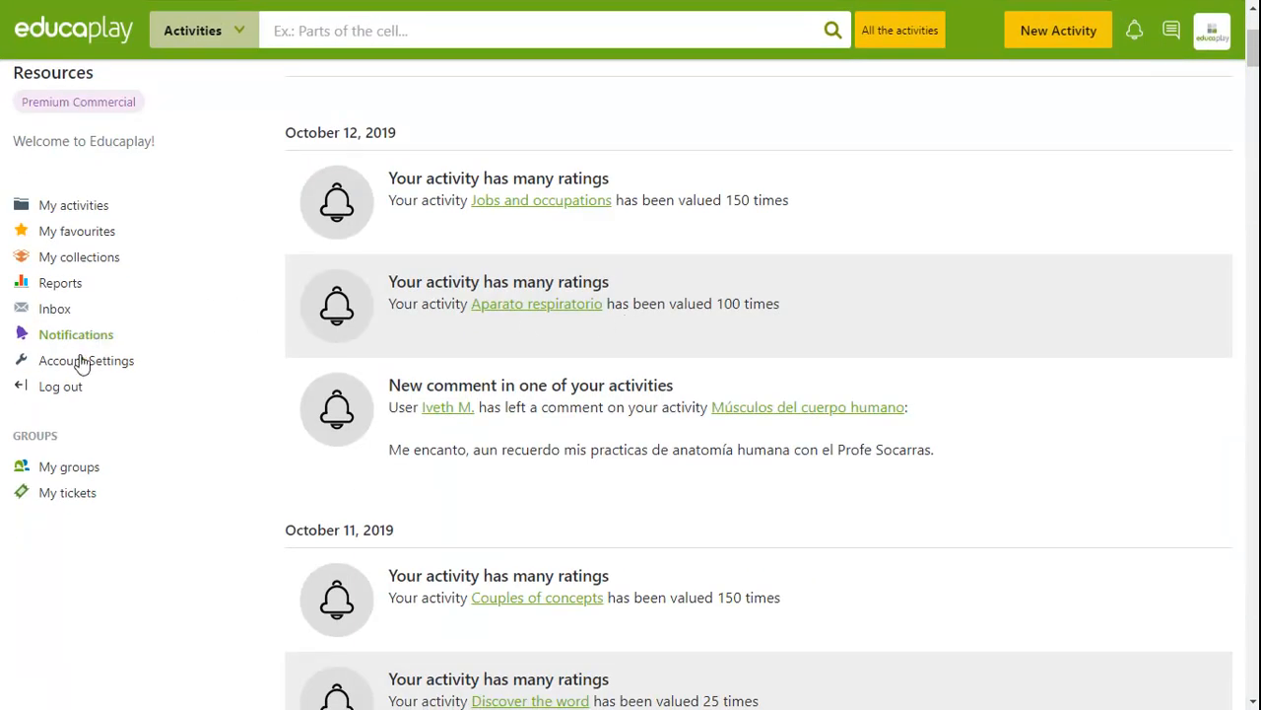
Return to Account Settings and enable push alerts for group publications.
click(86, 358)
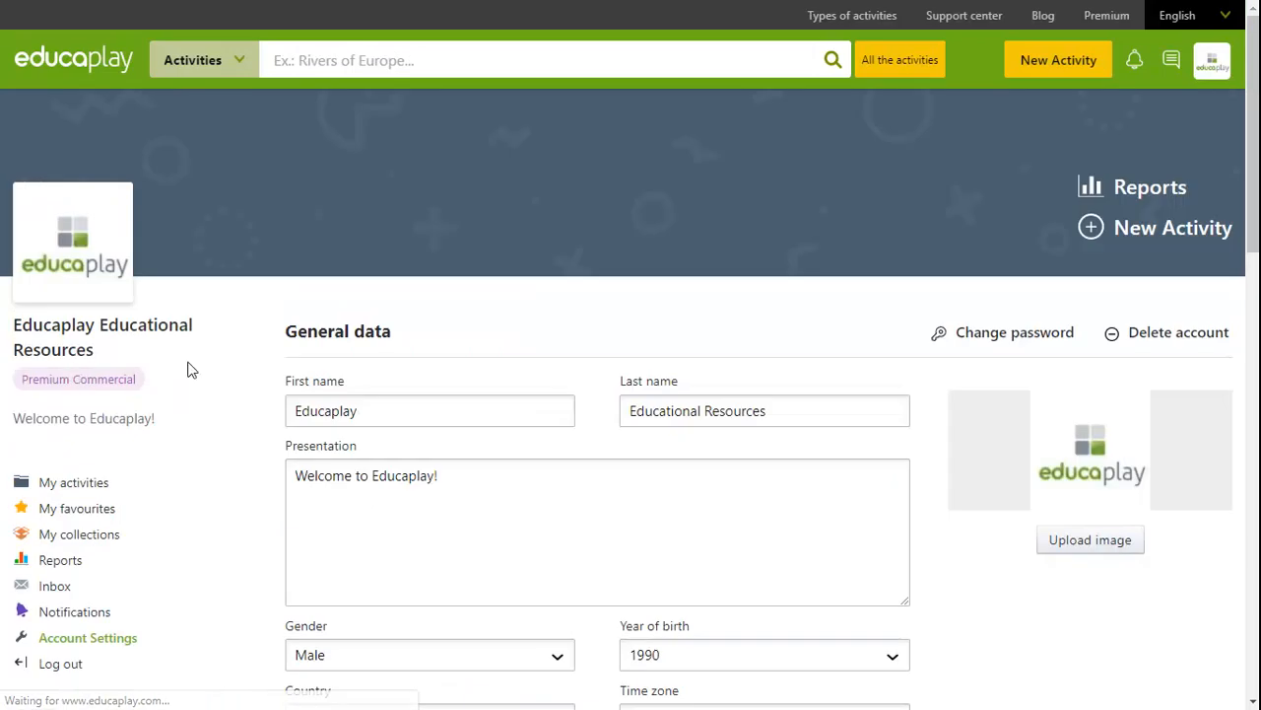
scroll(down, 3)
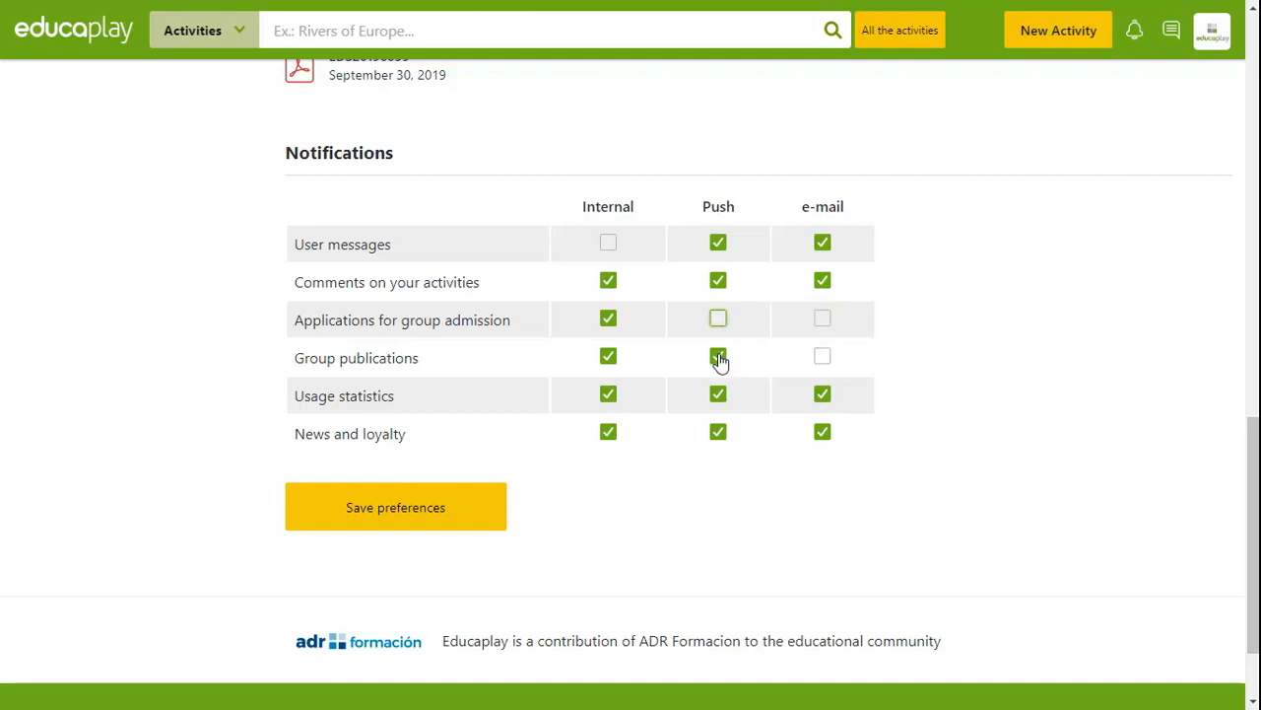
click(717, 355)
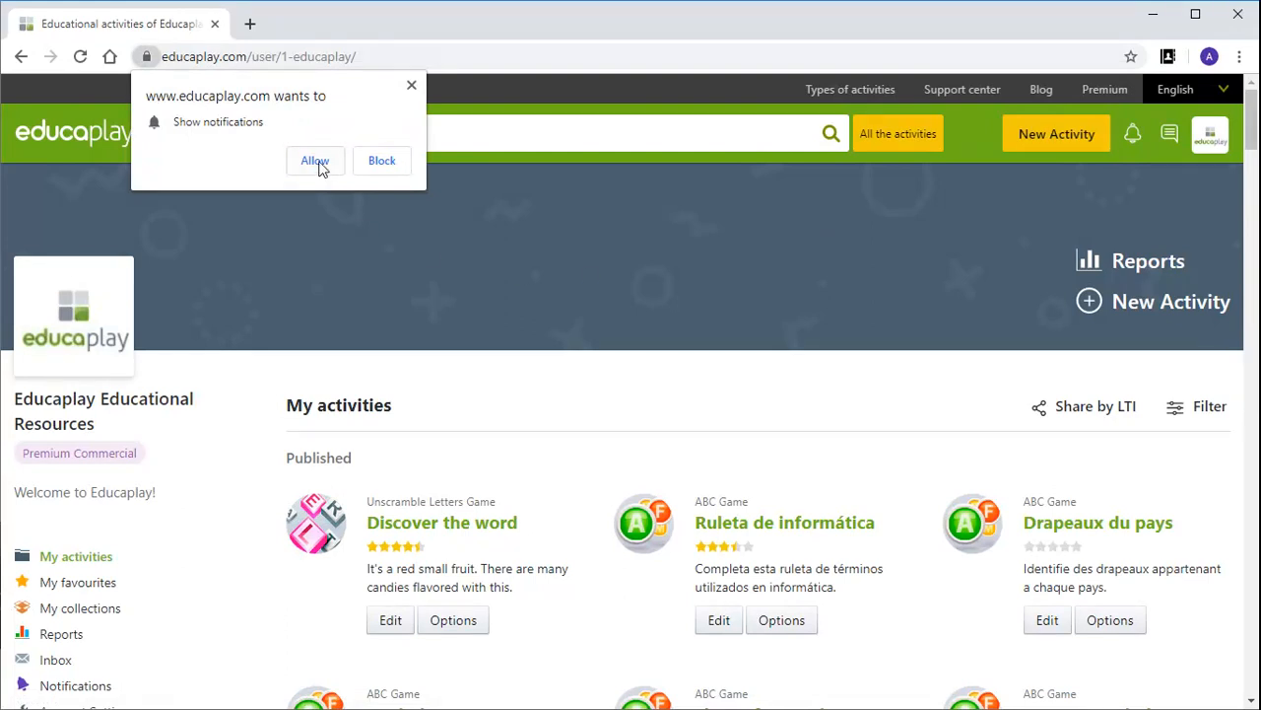
Allow Educaplay browser notifications and review the site's notification permission from the padlock.
click(316, 159)
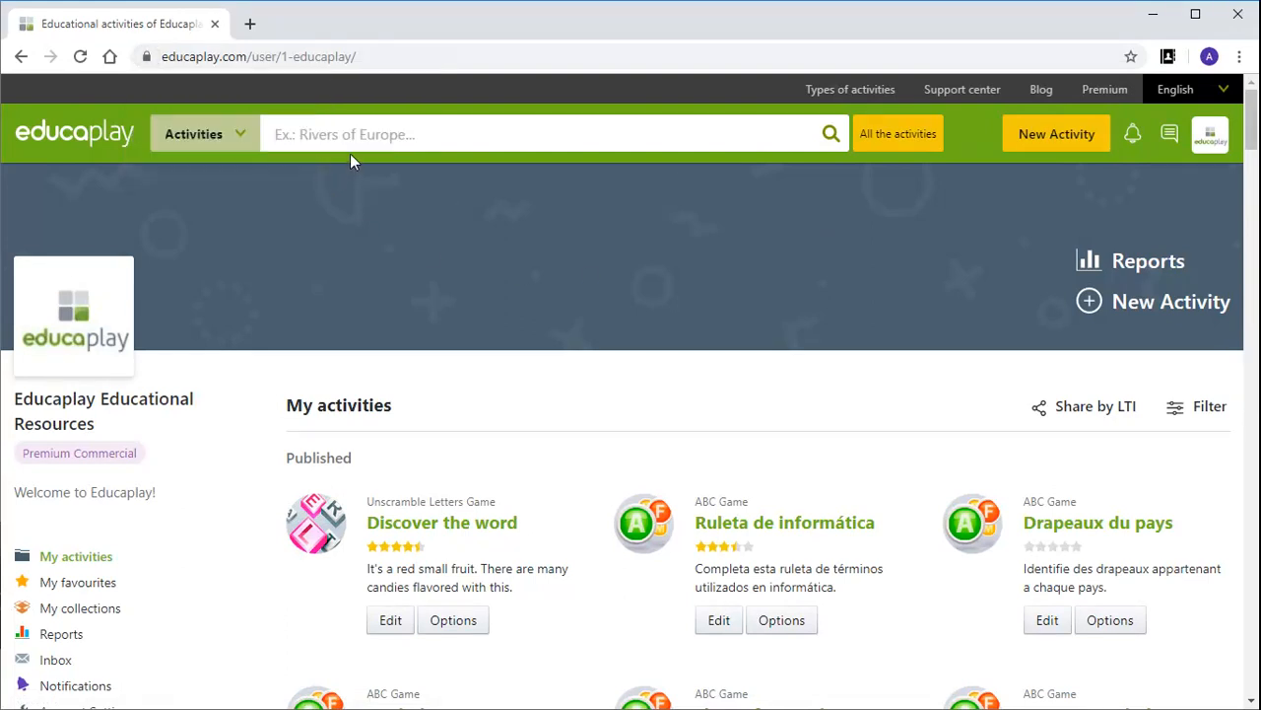
mouse_move(345, 162)
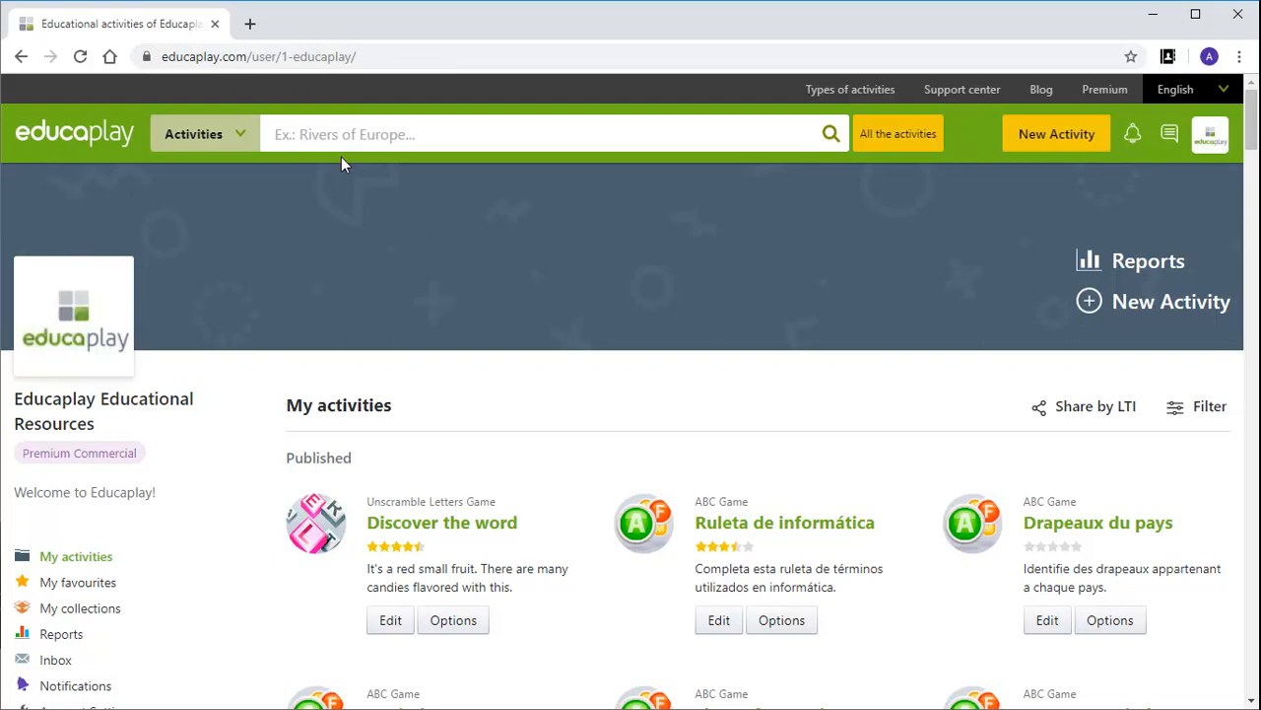
mouse_move(148, 67)
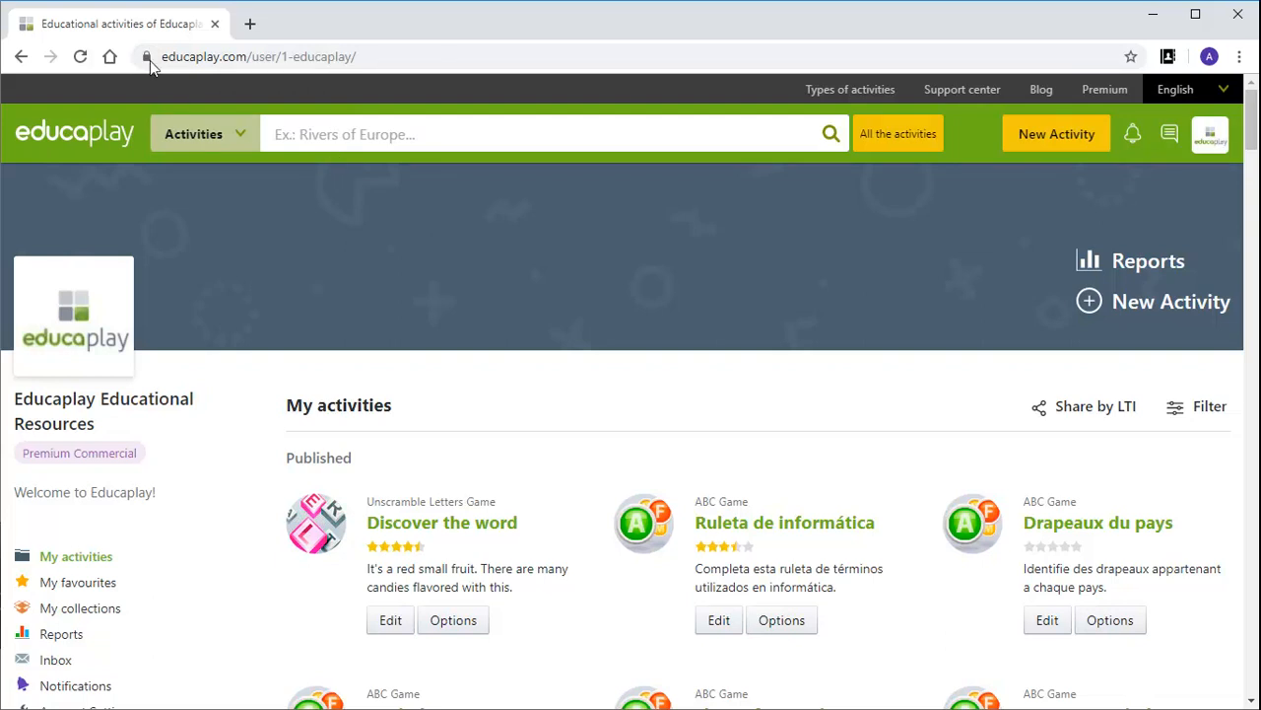
click(146, 55)
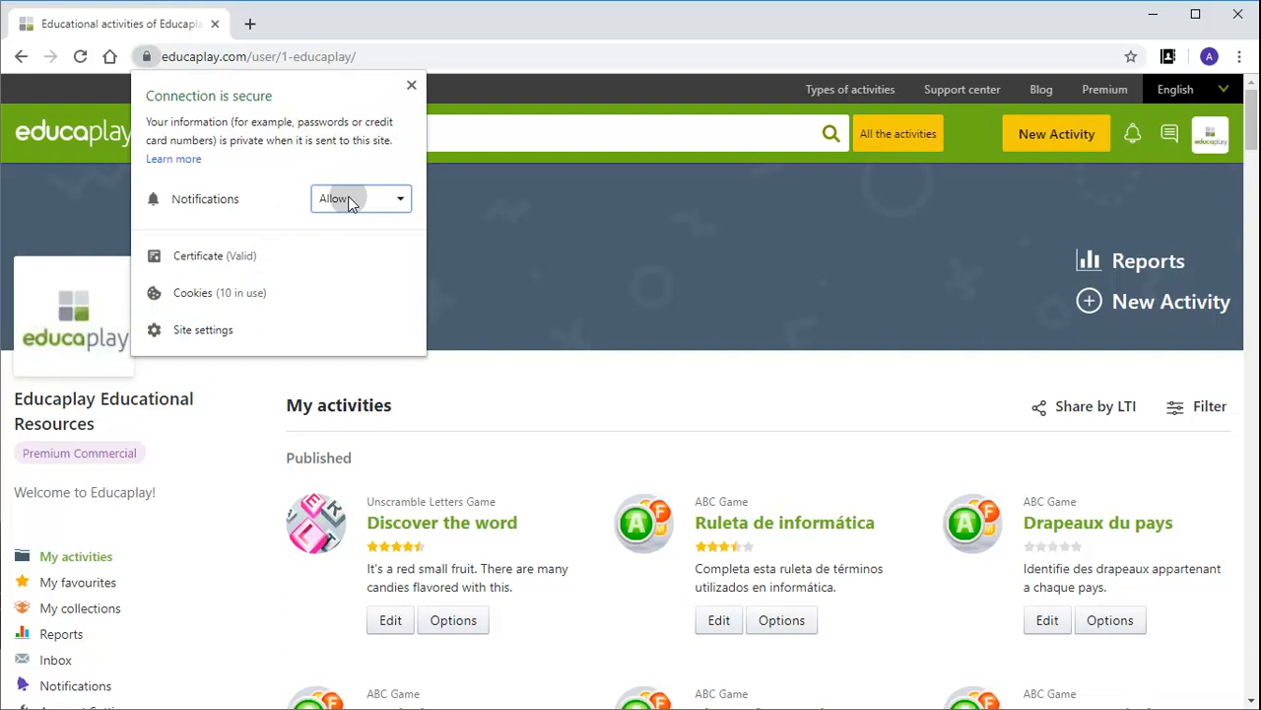
click(359, 197)
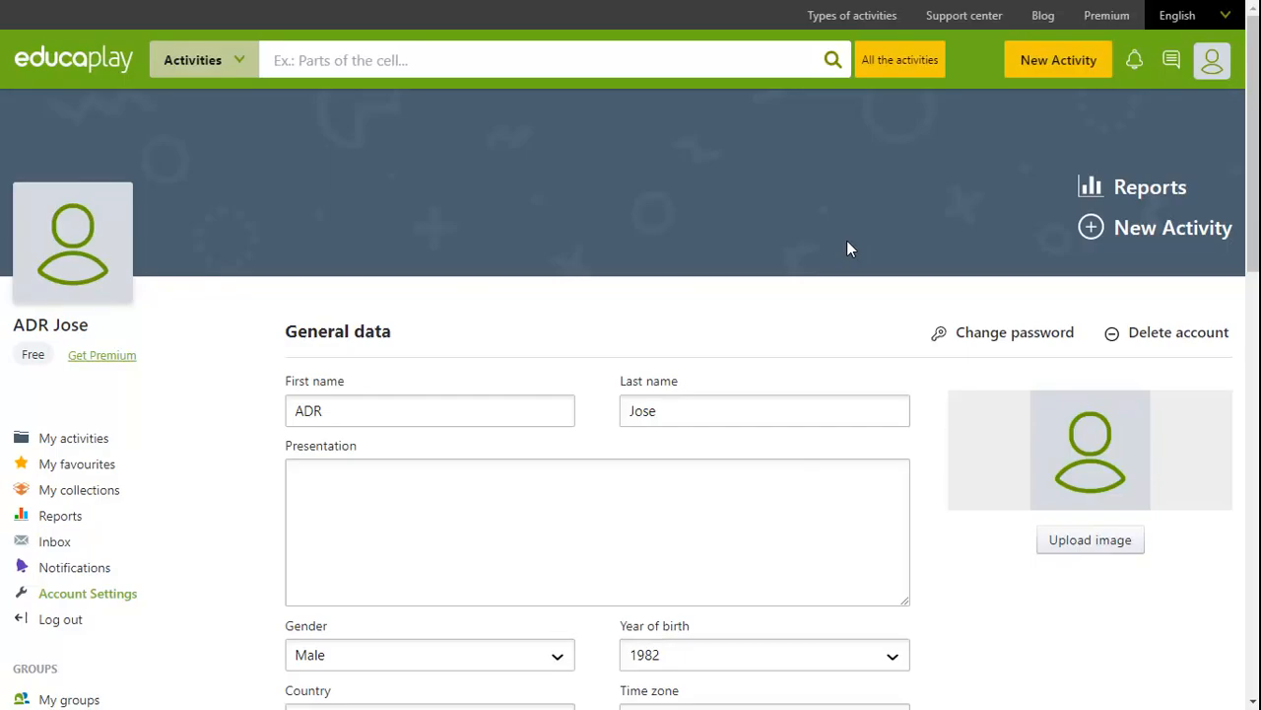
mouse_move(1013, 331)
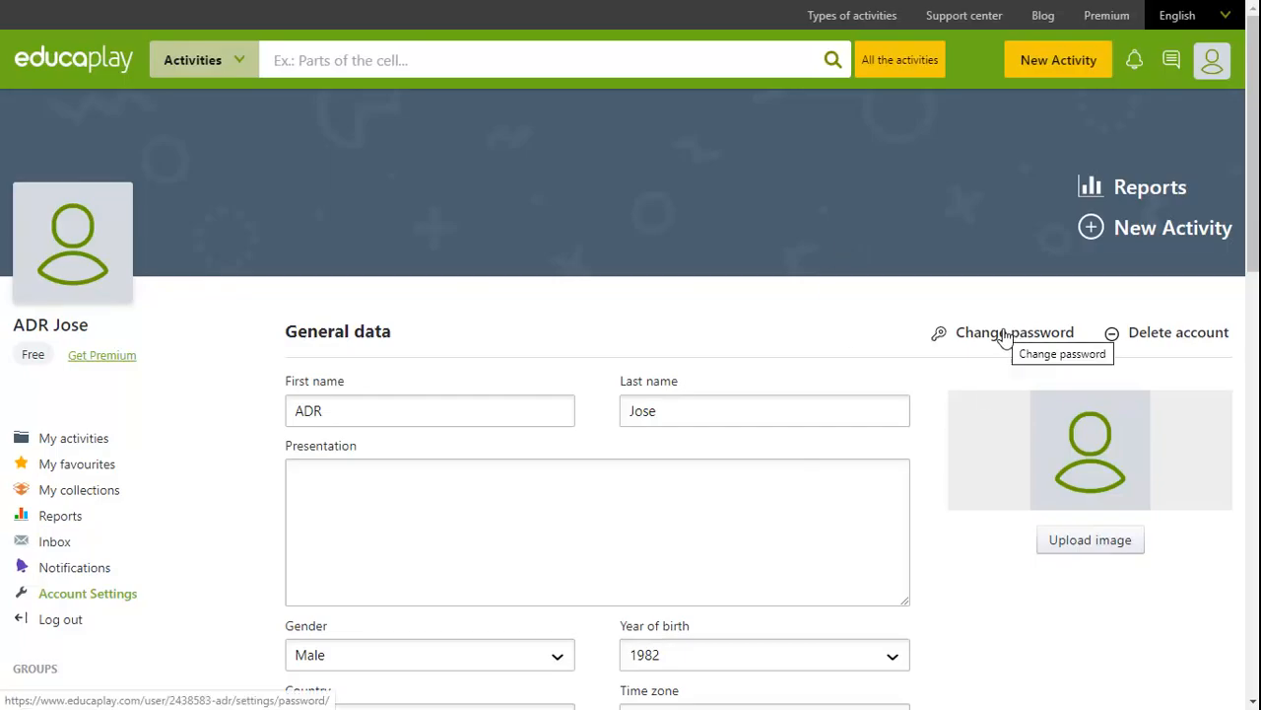
Open the Change password form from the General data header.
click(1013, 331)
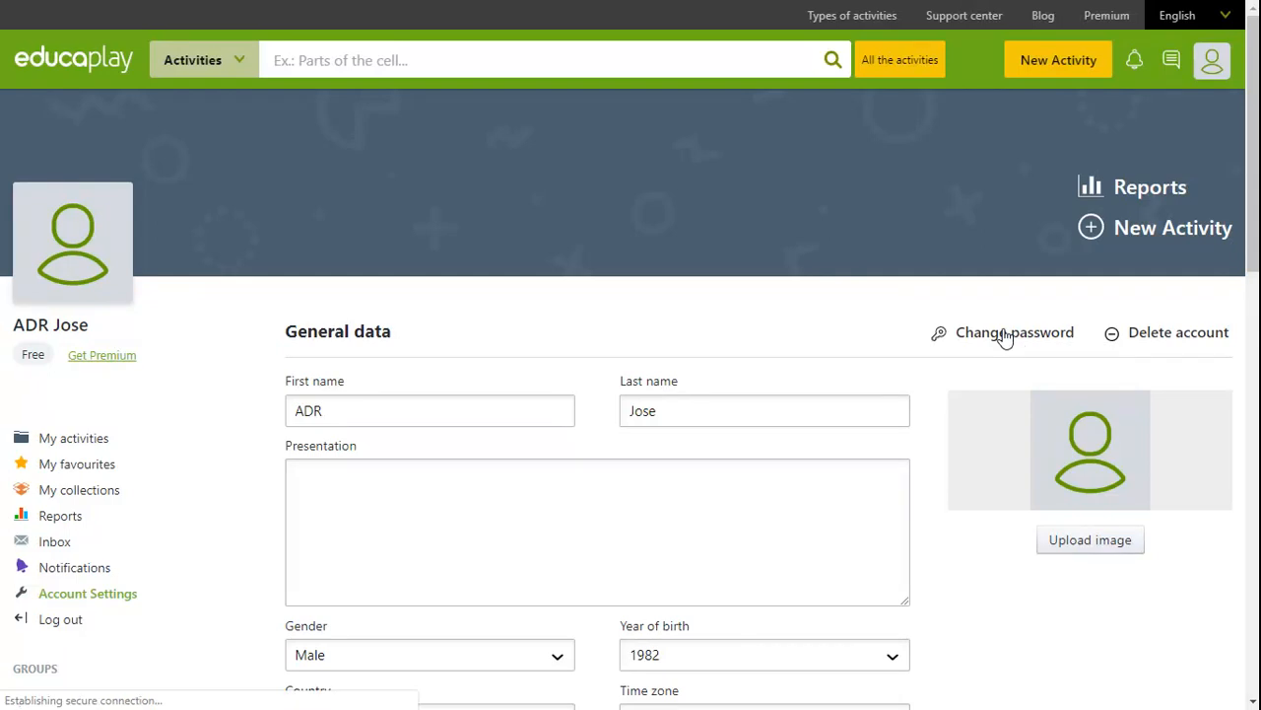
click(1013, 331)
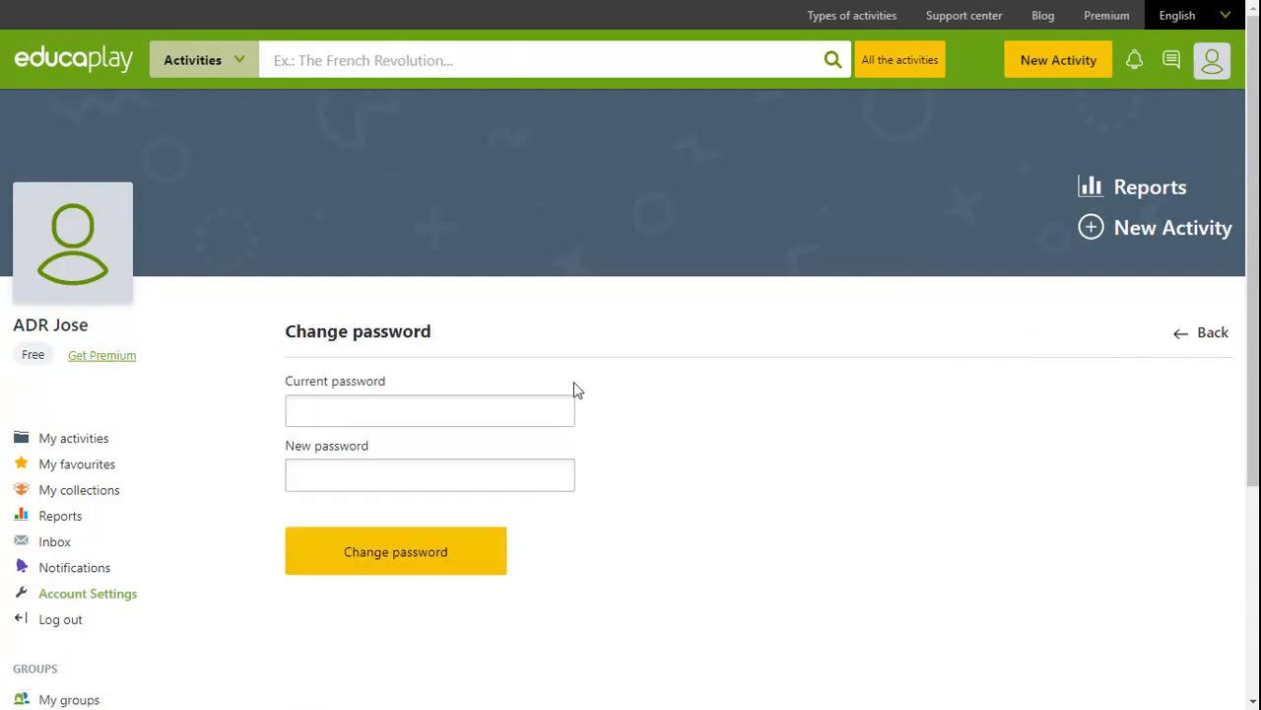
mouse_move(410, 505)
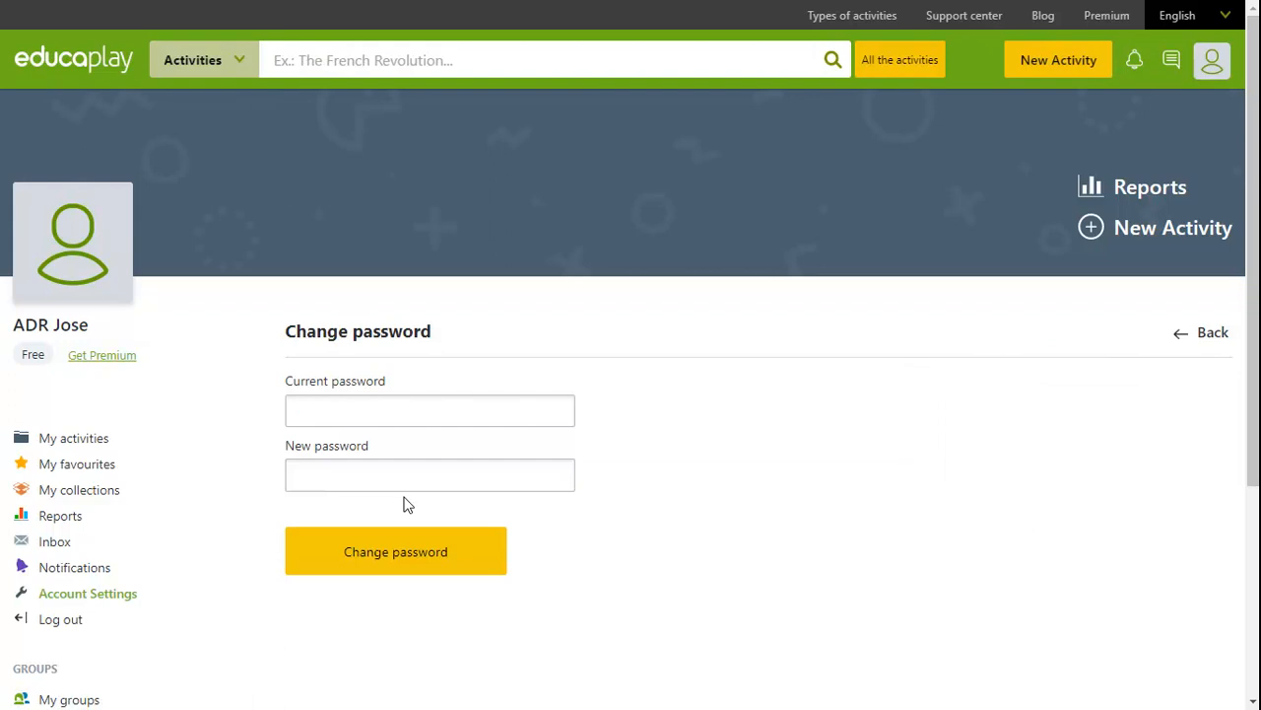
click(1214, 331)
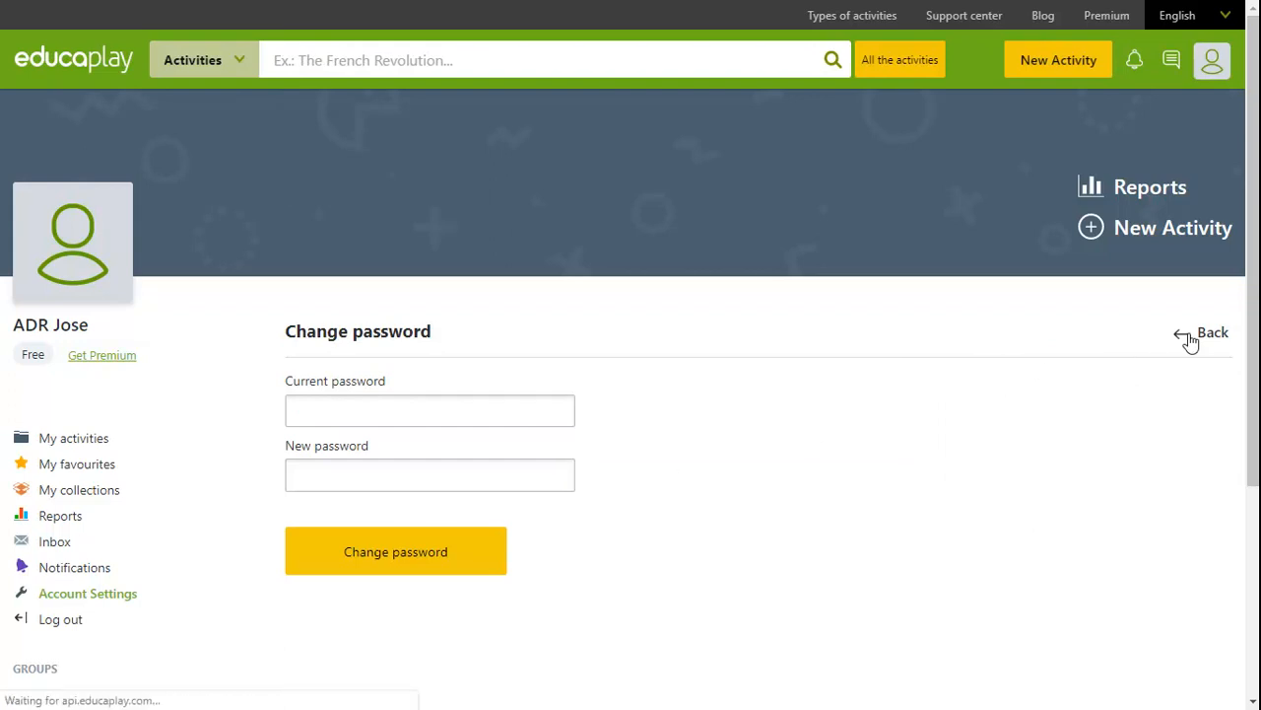
Go Back from the Change password page to the general data without changes.
click(1213, 331)
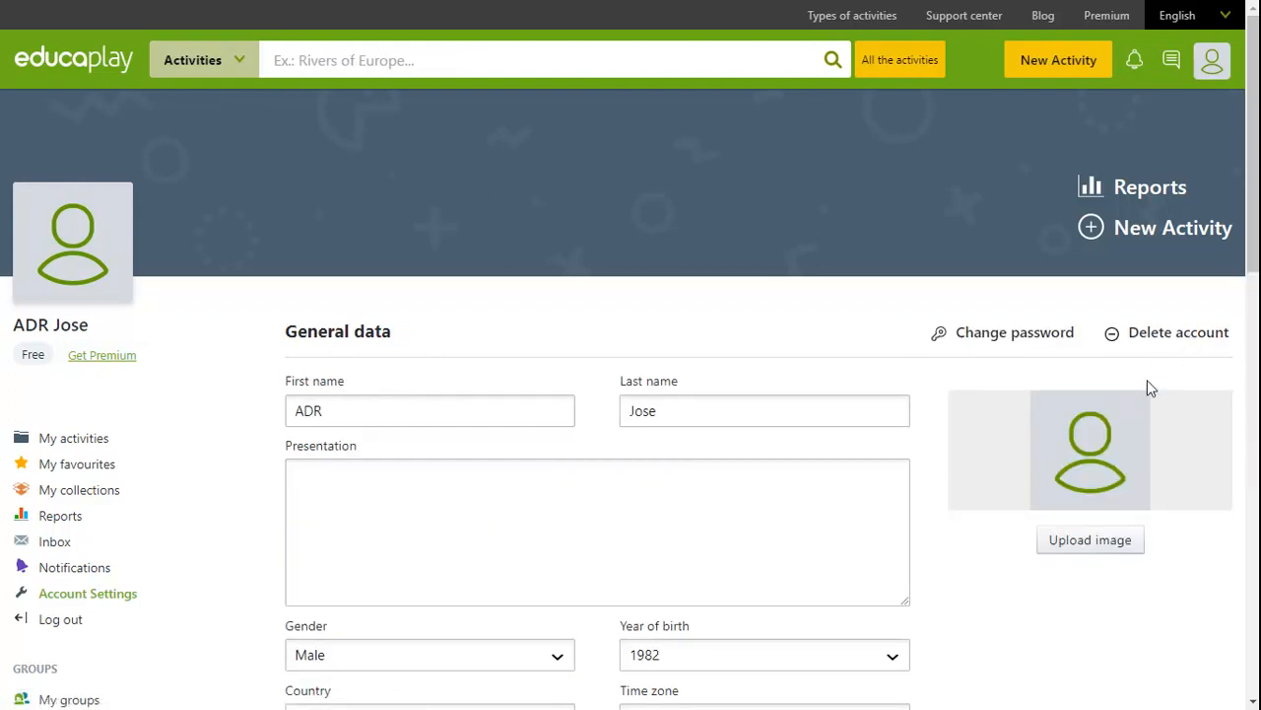
mouse_move(1123, 345)
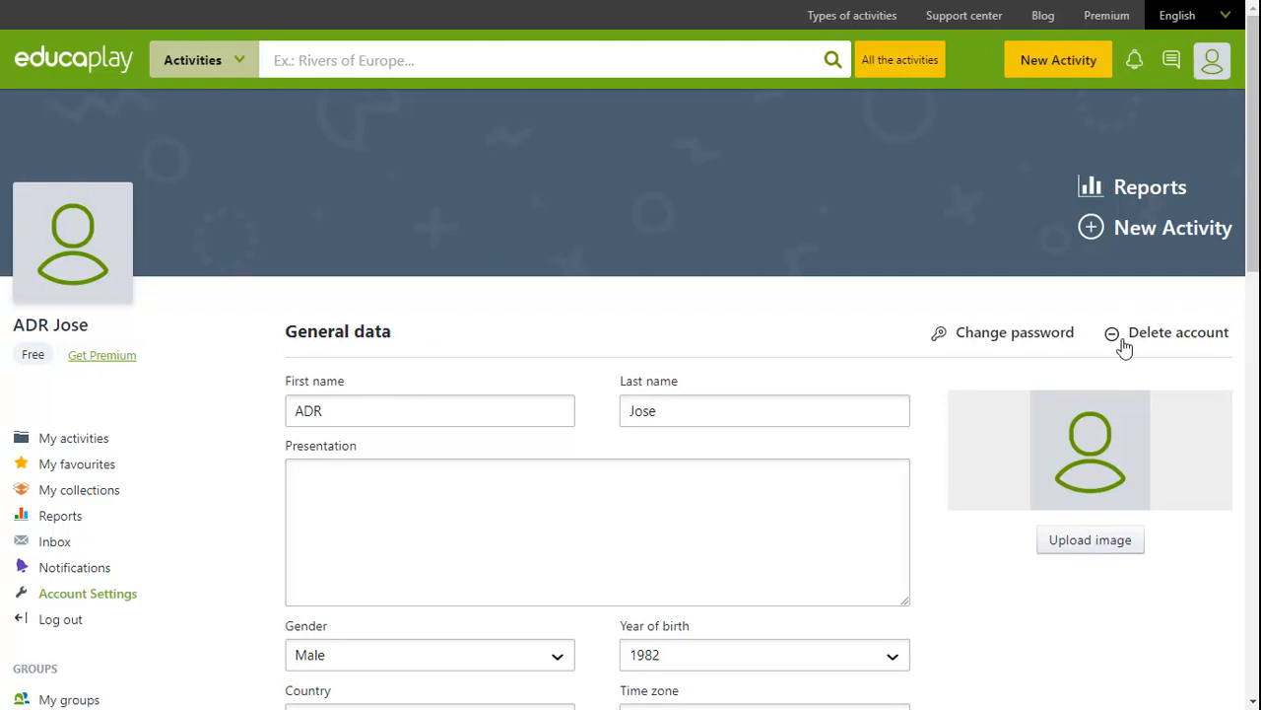
mouse_move(1179, 331)
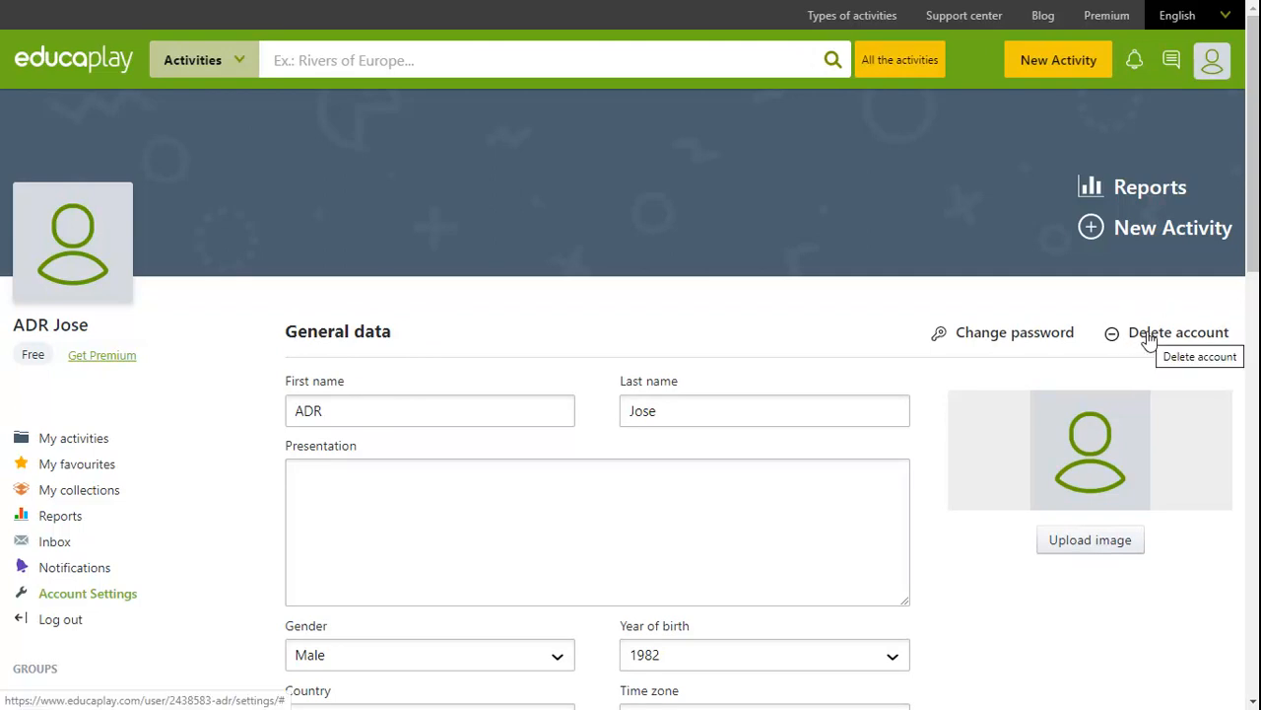
mouse_move(1151, 343)
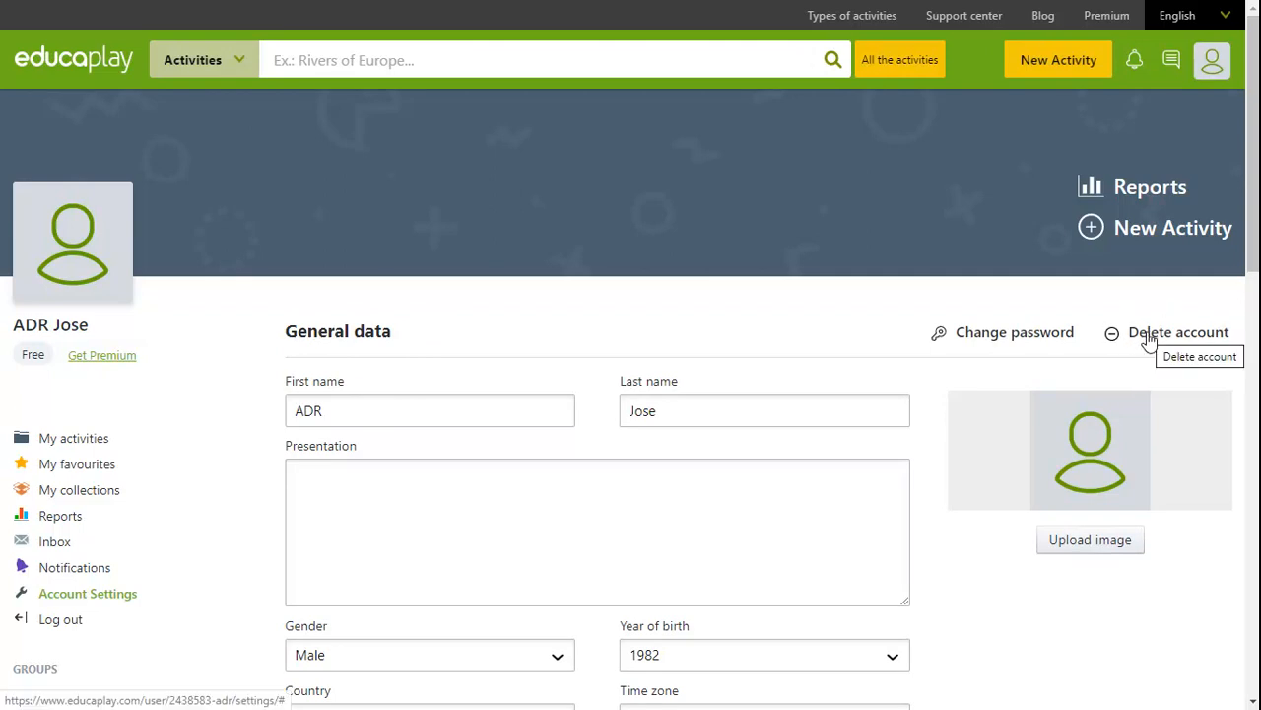